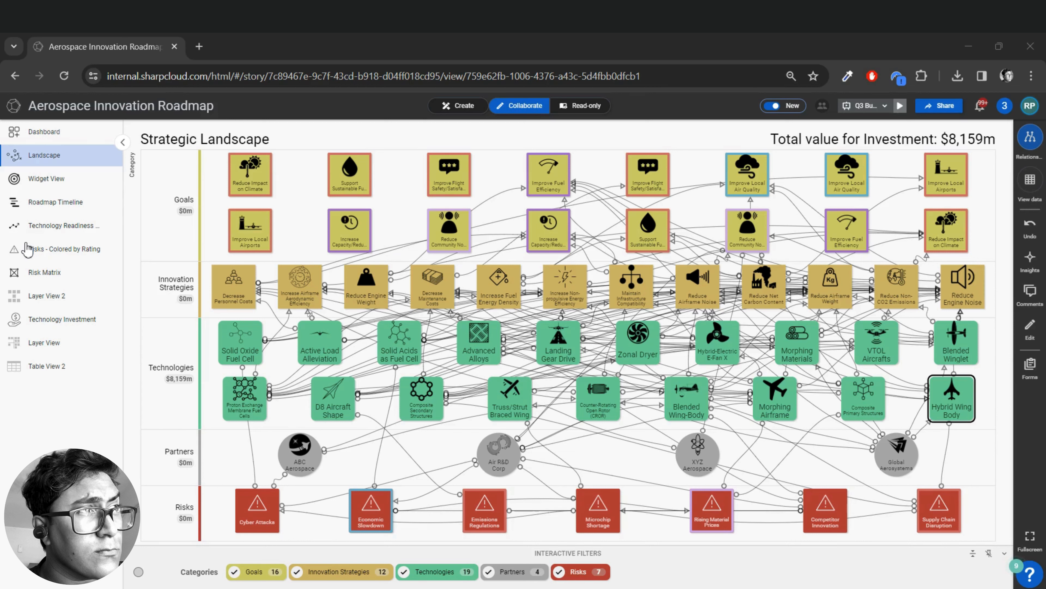
{"action": "mouse_move", "coordinate": [22, 248]}
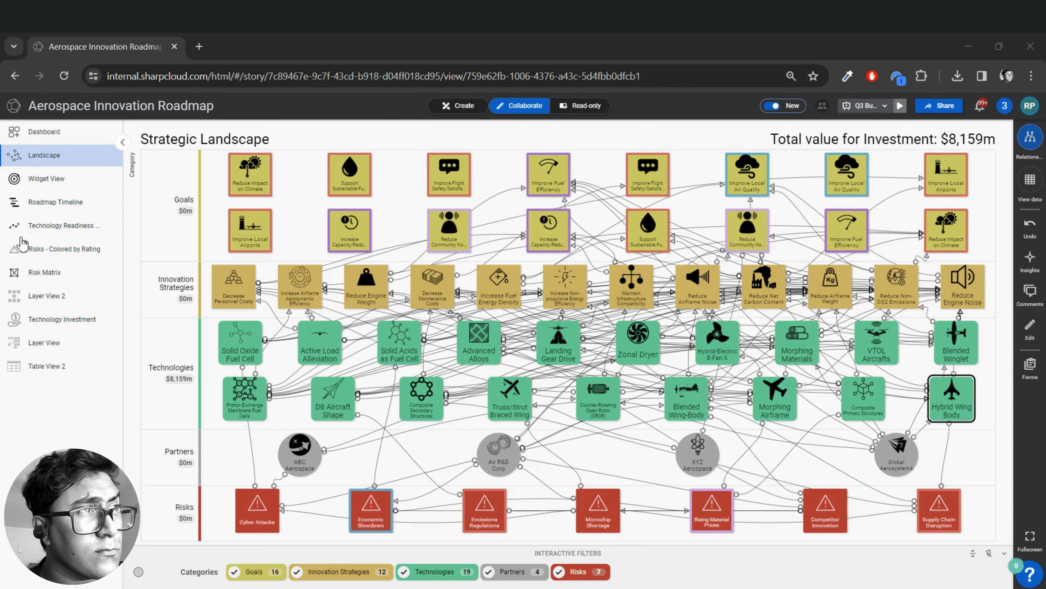
Step: Select the Hybrid Wing Body item on the Strategic Landscape to reveal its quick actions
{"action": "left_click", "coordinate": [952, 398]}
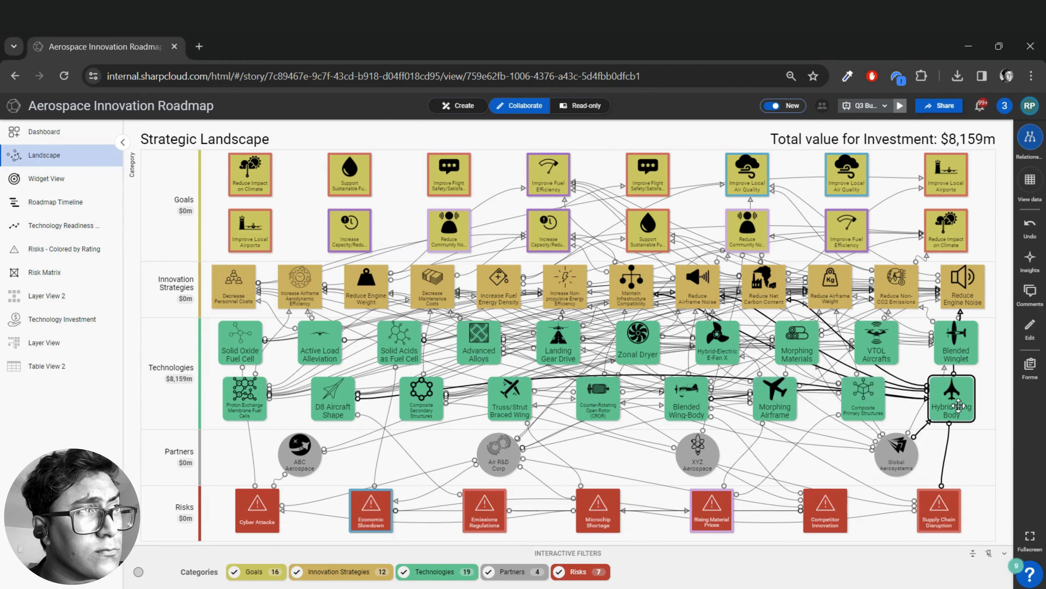
{"action": "left_click", "coordinate": [952, 400]}
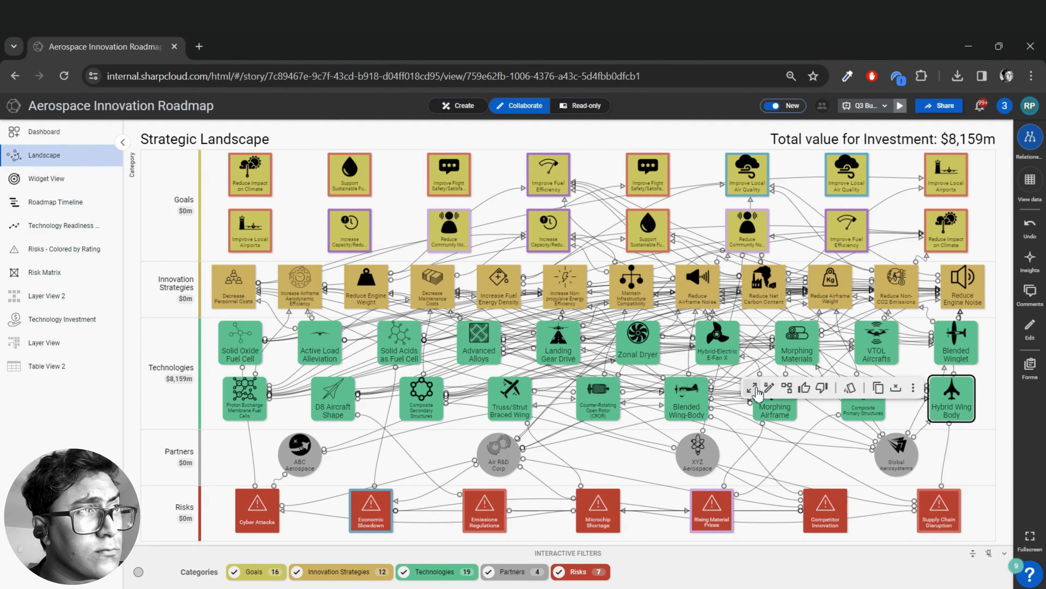
{"action": "mouse_move", "coordinate": [753, 388]}
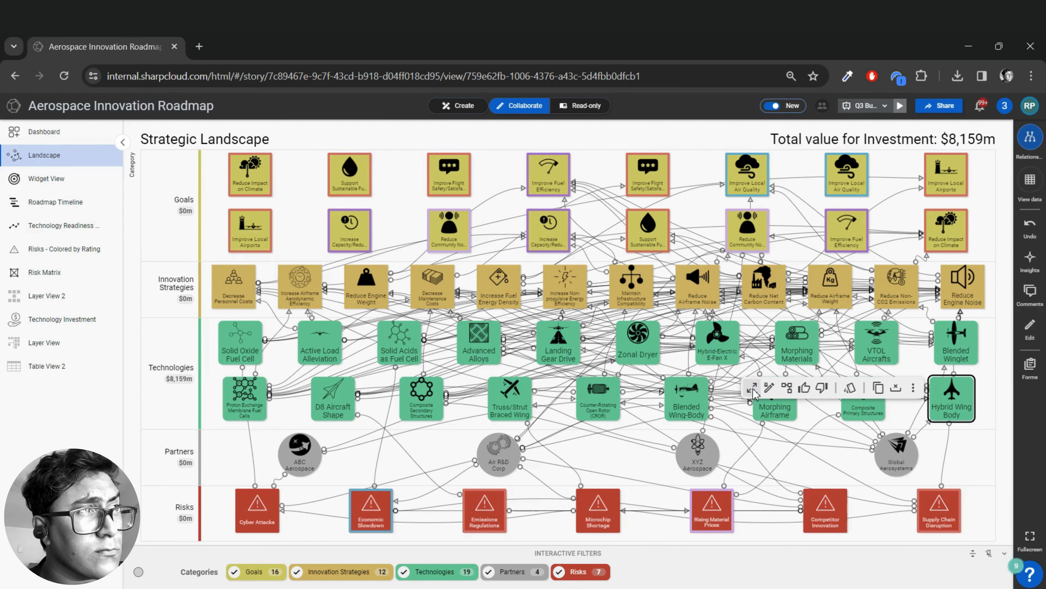
Step: Open the Hybrid Wing Body detail page and scroll through its attributes and panels
{"action": "left_click", "coordinate": [951, 398]}
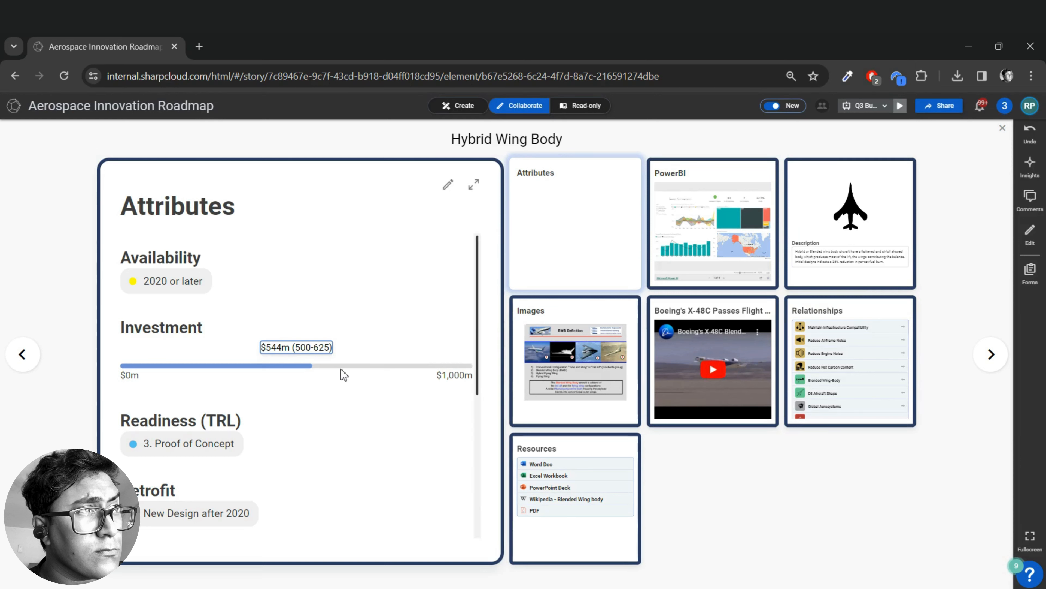
{"action": "mouse_move", "coordinate": [285, 305]}
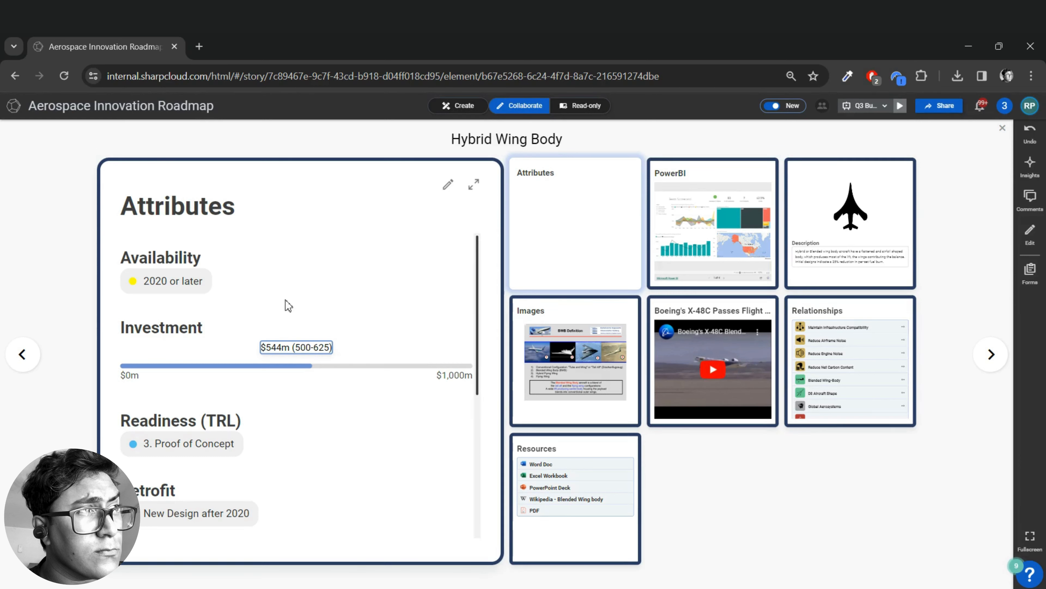
{"action": "scroll", "scroll_direction": "down", "scroll_amount": 3}
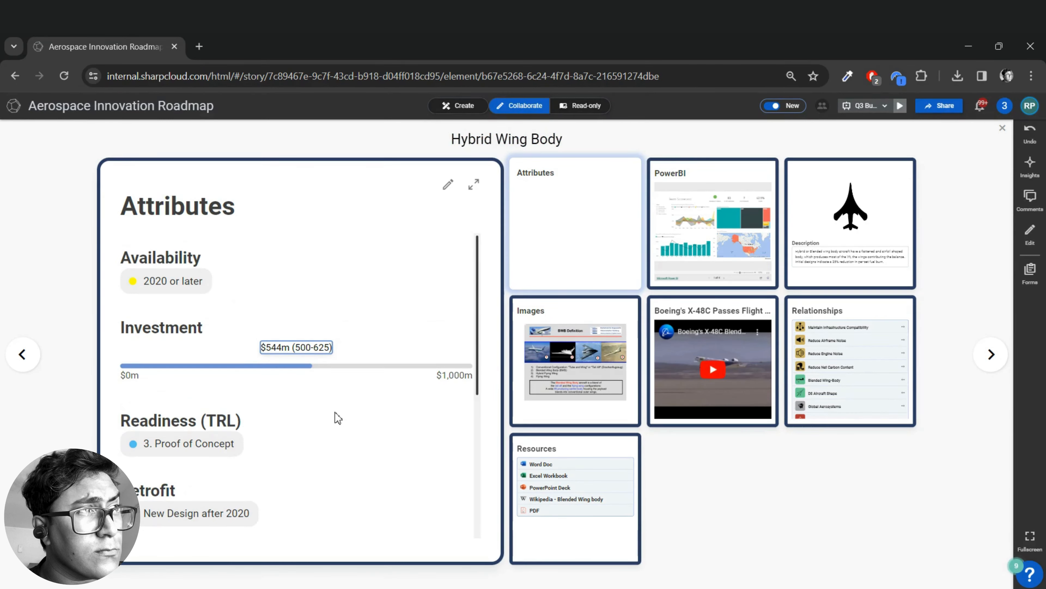
{"action": "mouse_move", "coordinate": [444, 400]}
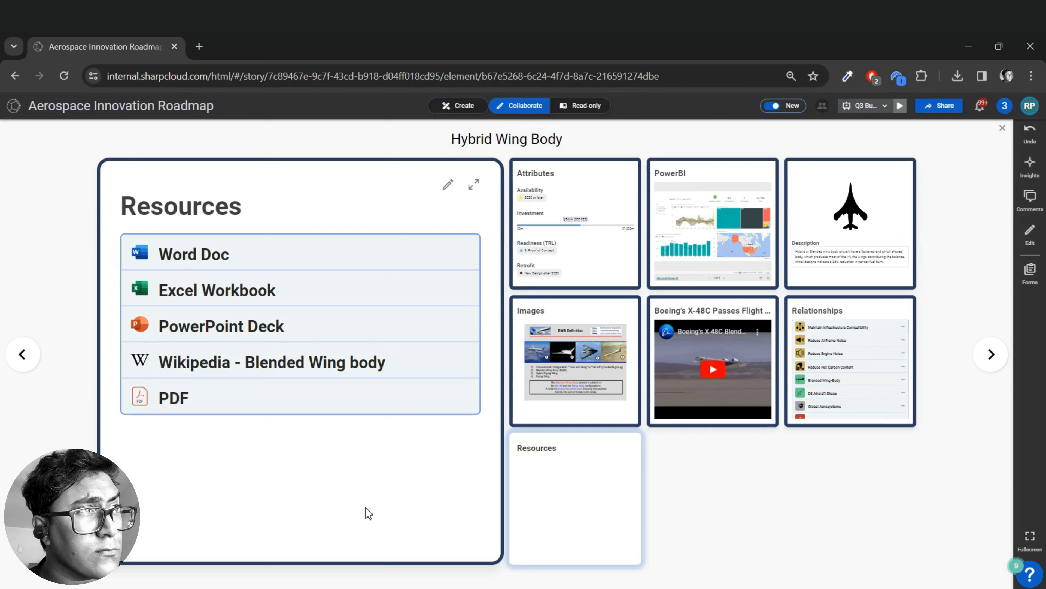
{"action": "mouse_move", "coordinate": [572, 411]}
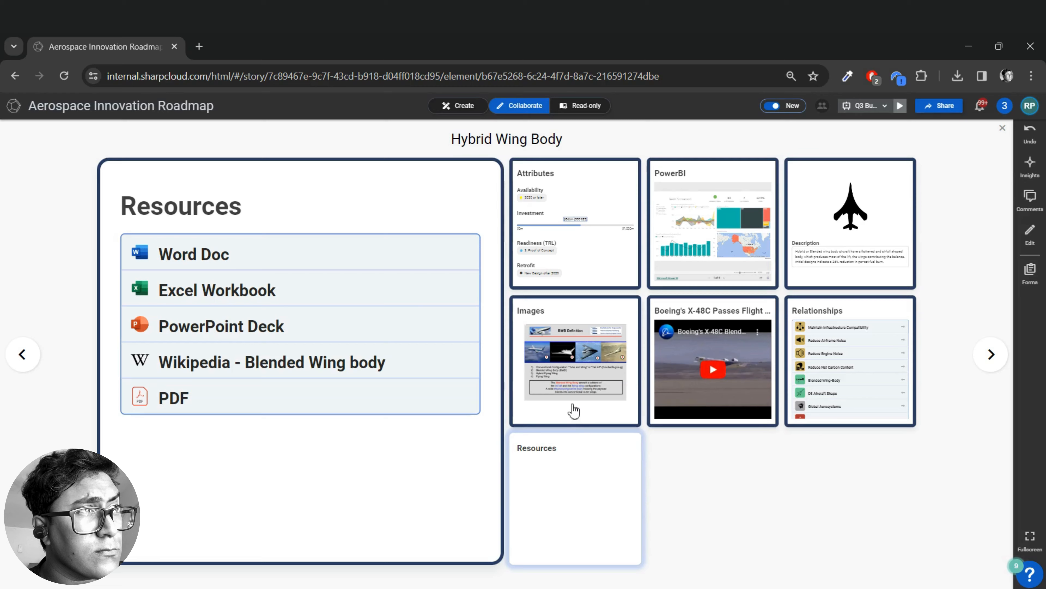
Step: Enlarge the Images, video and PowerBI panels in turn, stepping through the image gallery
{"action": "left_click", "coordinate": [575, 360]}
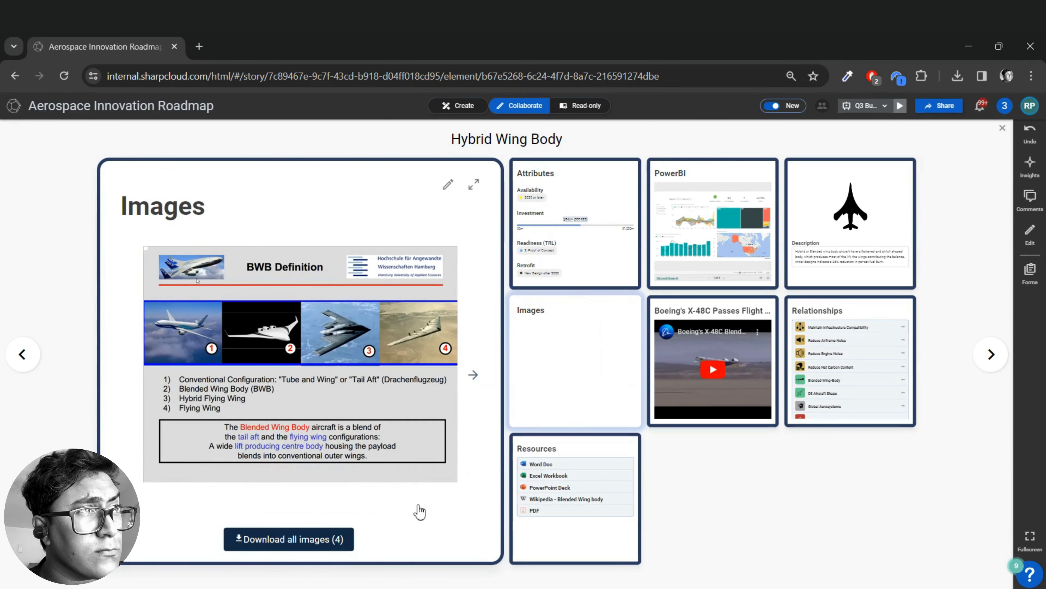
{"action": "left_click", "coordinate": [473, 375]}
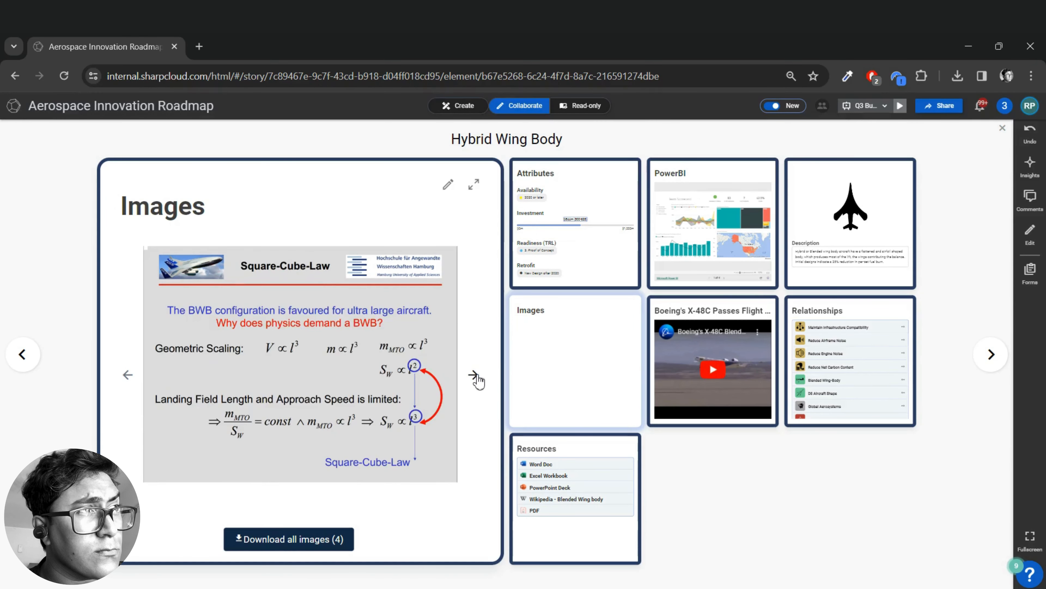
{"action": "left_click", "coordinate": [712, 368]}
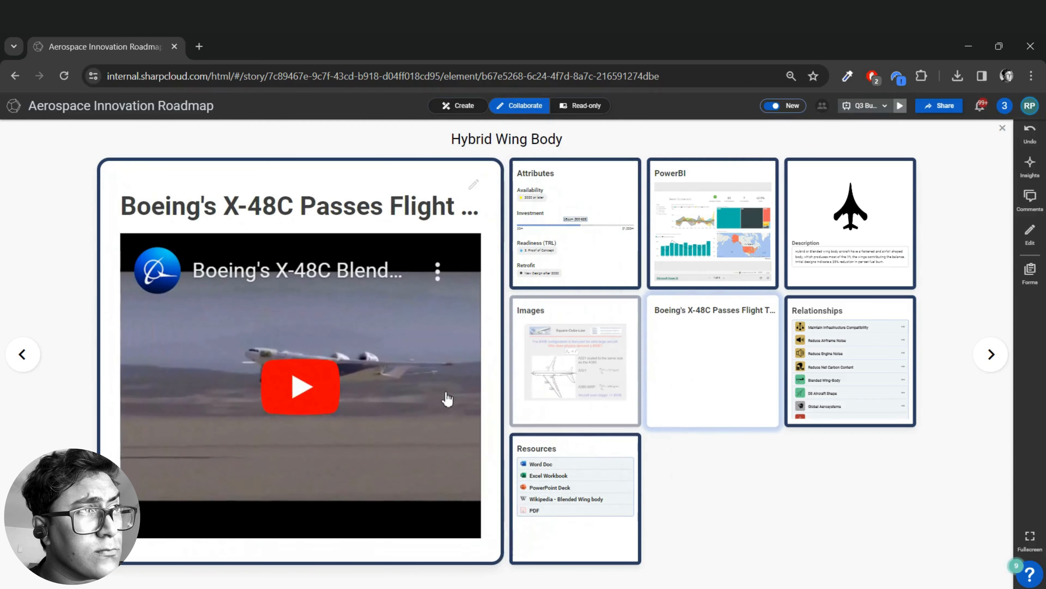
{"action": "left_click", "coordinate": [715, 233]}
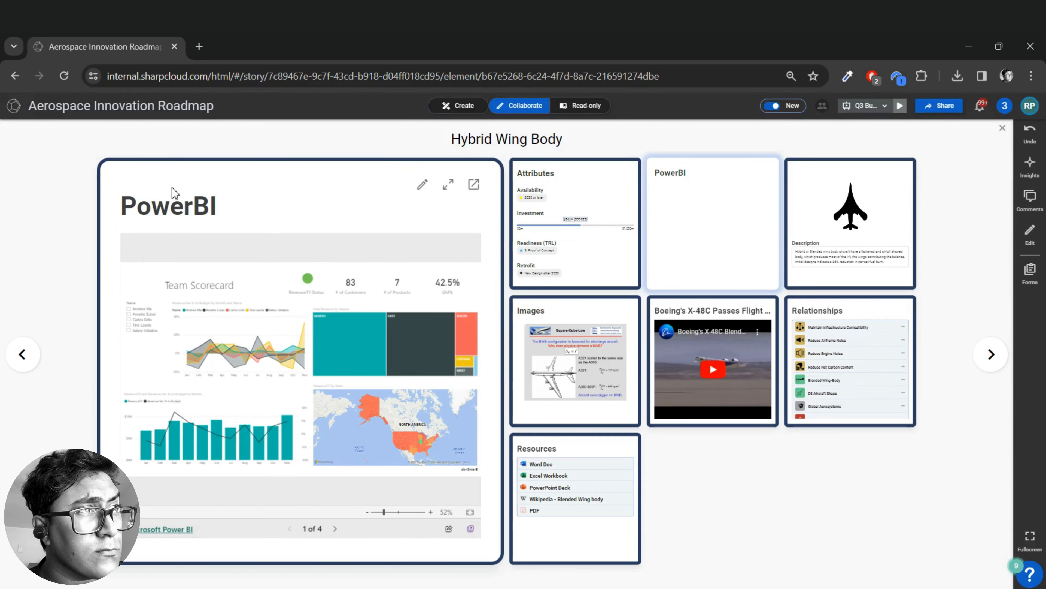
{"action": "mouse_move", "coordinate": [170, 170]}
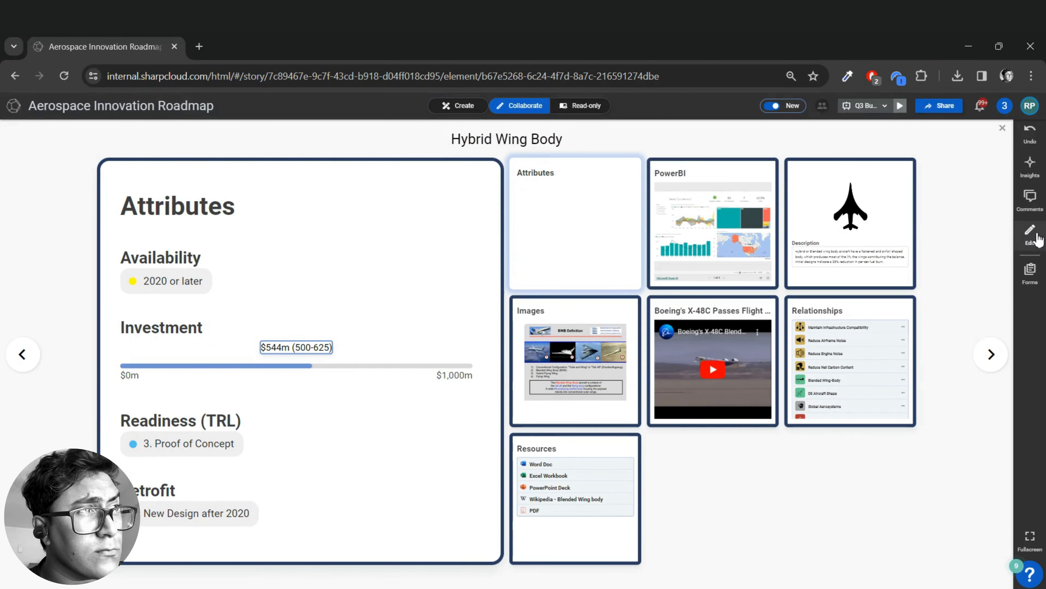
{"action": "mouse_move", "coordinate": [1032, 235]}
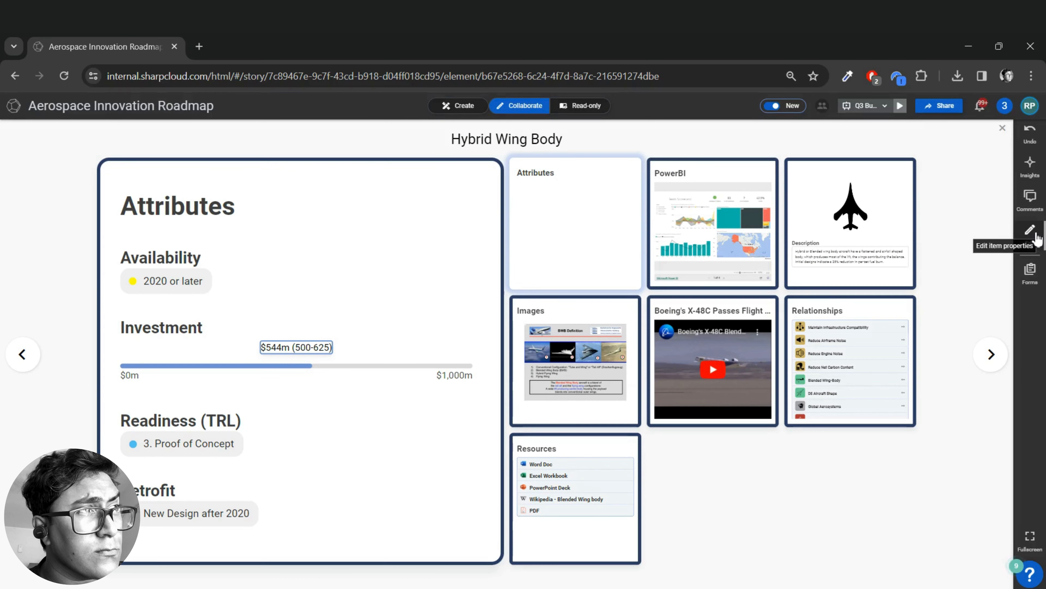
Step: Open the Hybrid Wing Body property editor on its Panels list
{"action": "left_click", "coordinate": [1030, 233]}
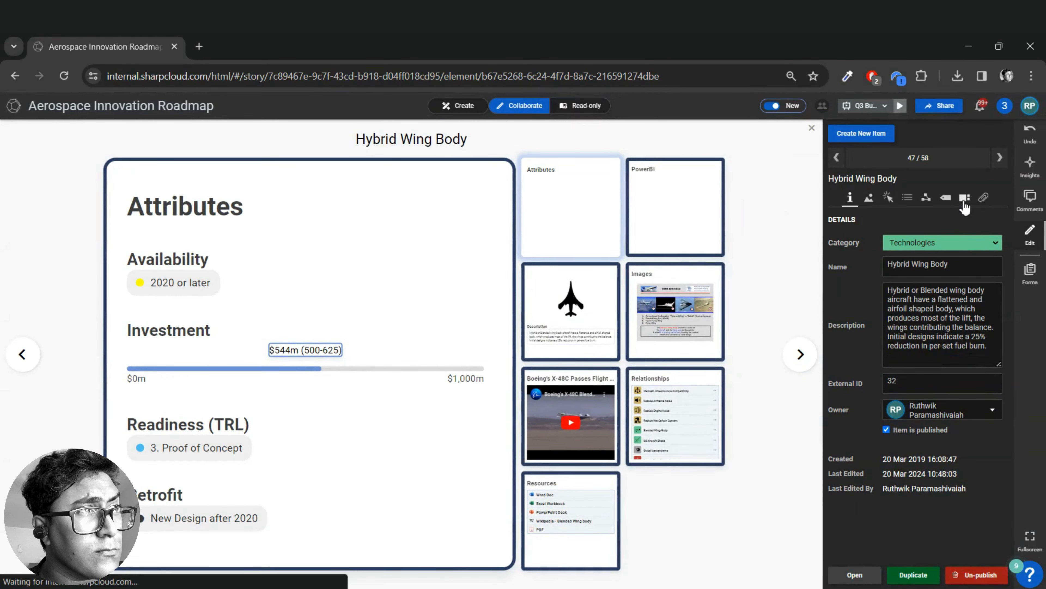
{"action": "left_click", "coordinate": [964, 197]}
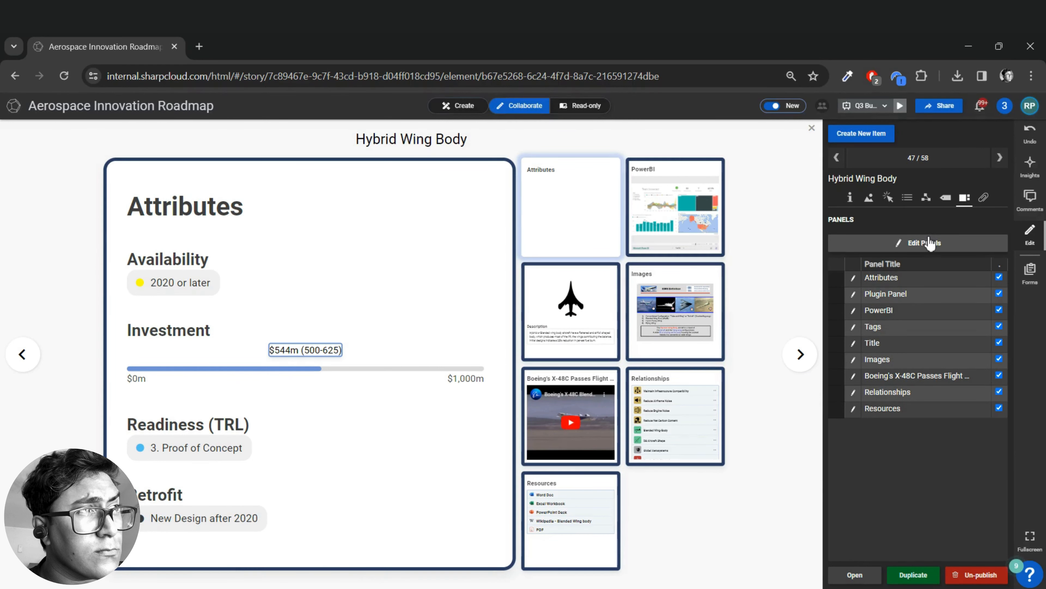
{"action": "left_click", "coordinate": [924, 243]}
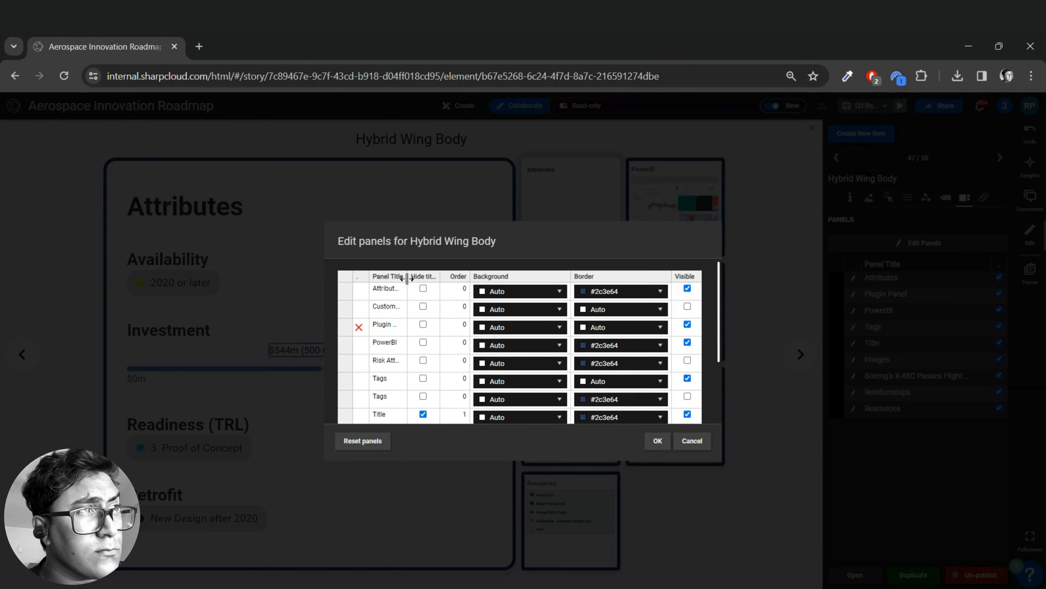
{"action": "mouse_move", "coordinate": [431, 319]}
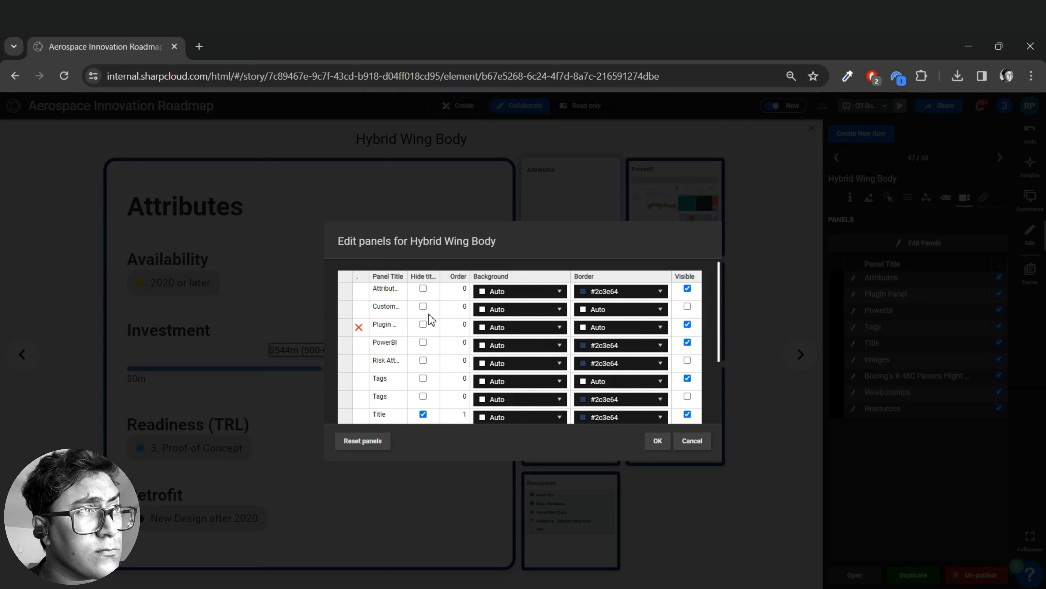
{"action": "mouse_move", "coordinate": [467, 356]}
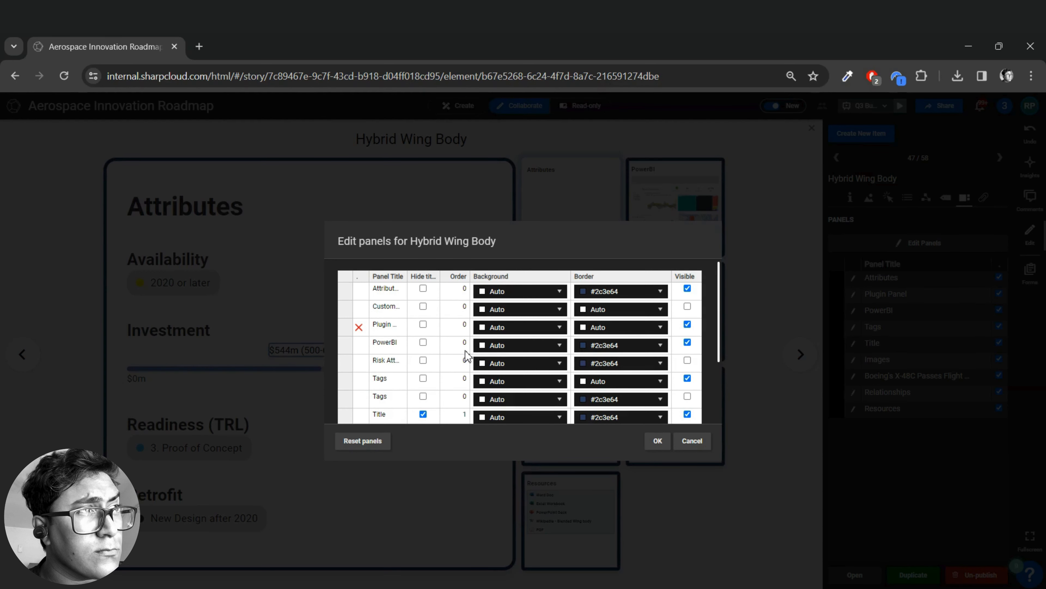
{"action": "mouse_move", "coordinate": [540, 325]}
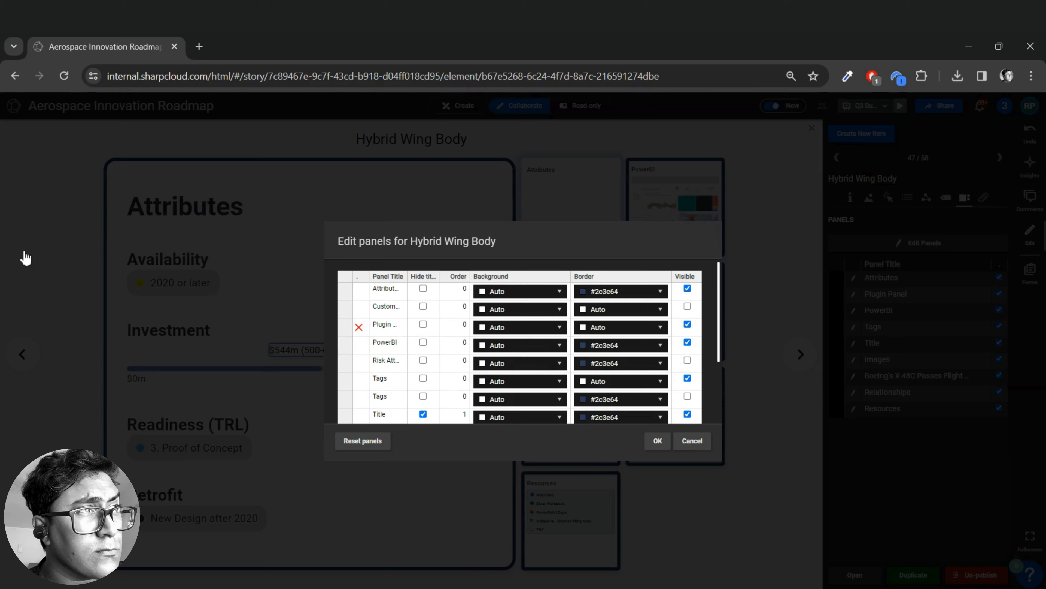
{"action": "left_click", "coordinate": [658, 440]}
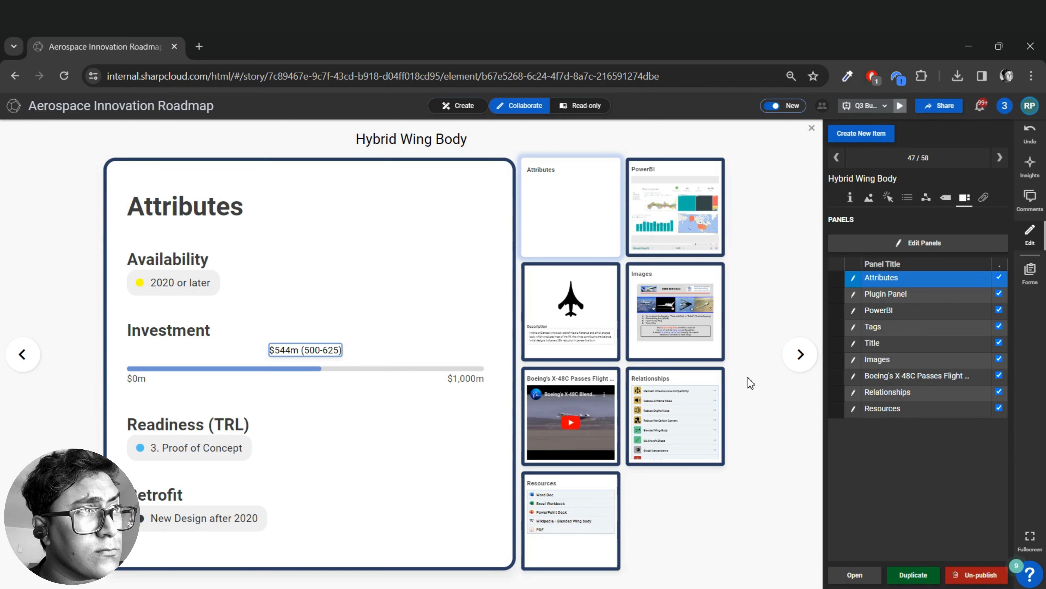
{"action": "mouse_move", "coordinate": [315, 251]}
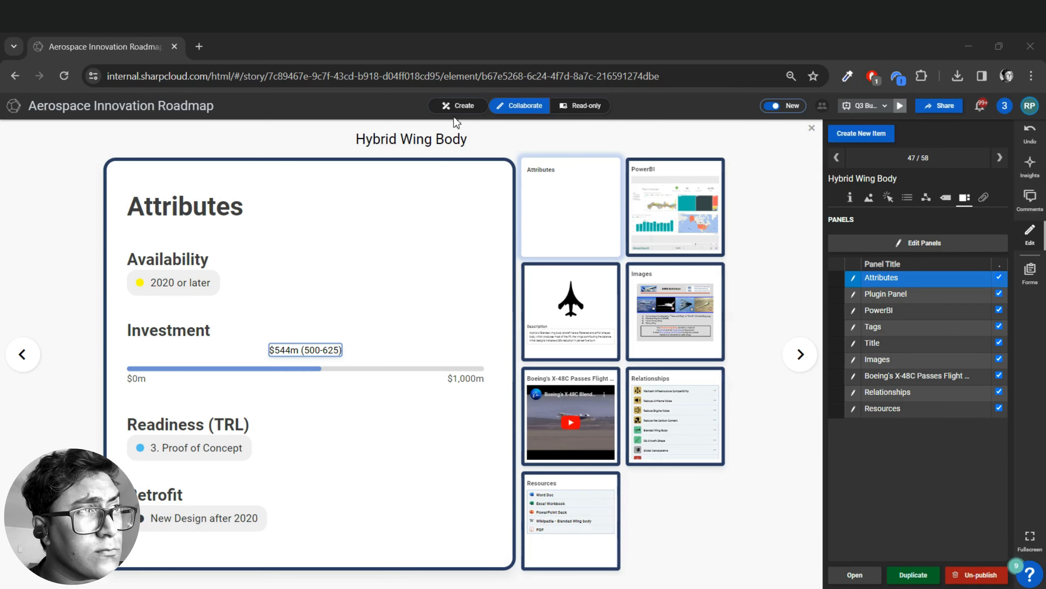
Step: Switch the Hybrid Wing Body page into Create mode for editing its panels
{"action": "left_click", "coordinate": [458, 106]}
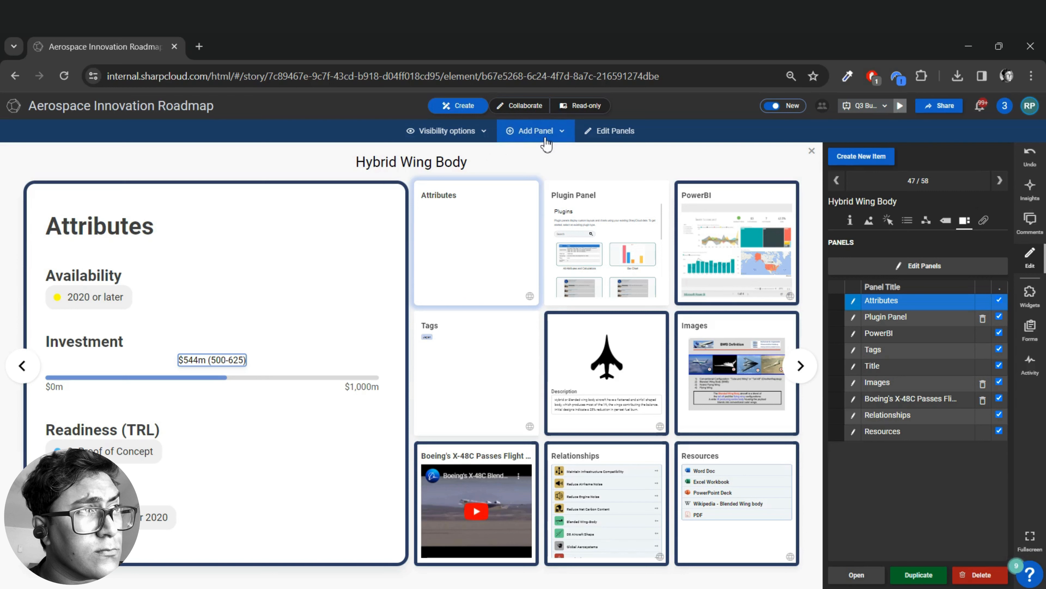
Step: Add a Rich Text Panel to the Hybrid Wing Body item and bring it up
{"action": "left_click", "coordinate": [537, 131]}
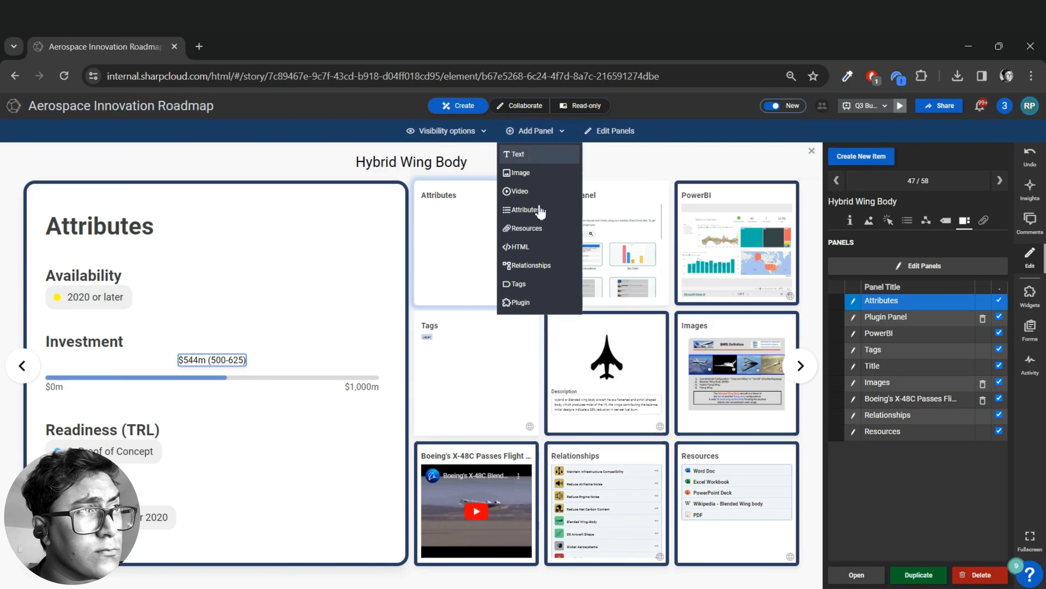
{"action": "mouse_move", "coordinate": [548, 161]}
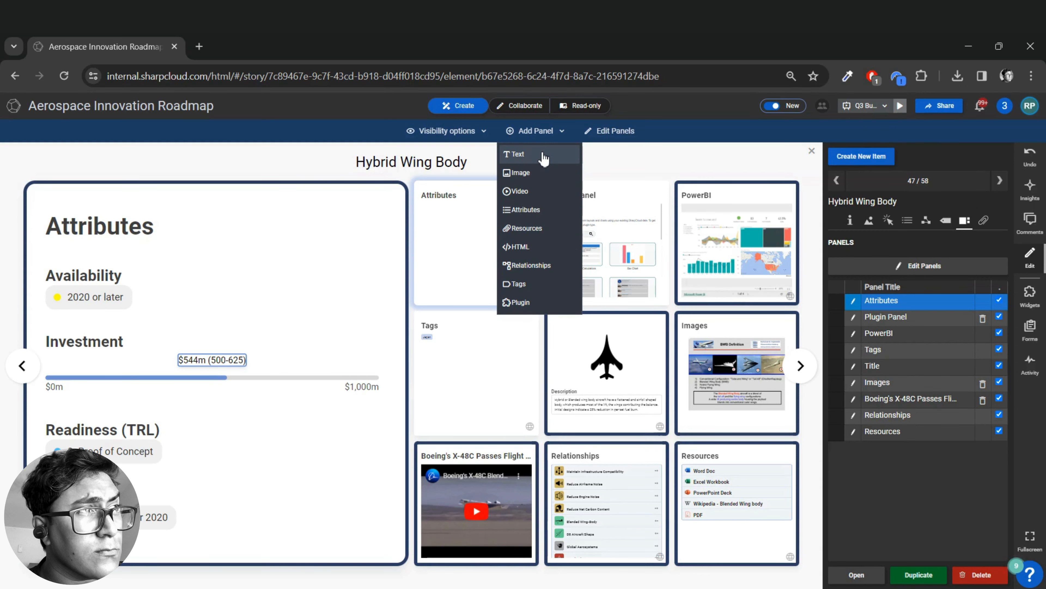
{"action": "left_click", "coordinate": [517, 154]}
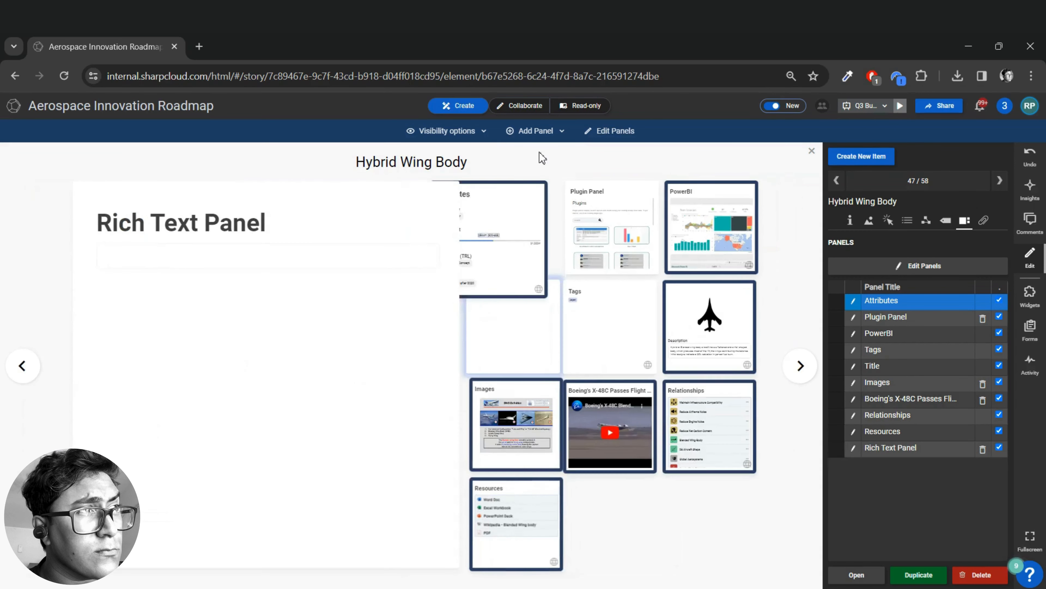
{"action": "left_click", "coordinate": [891, 447]}
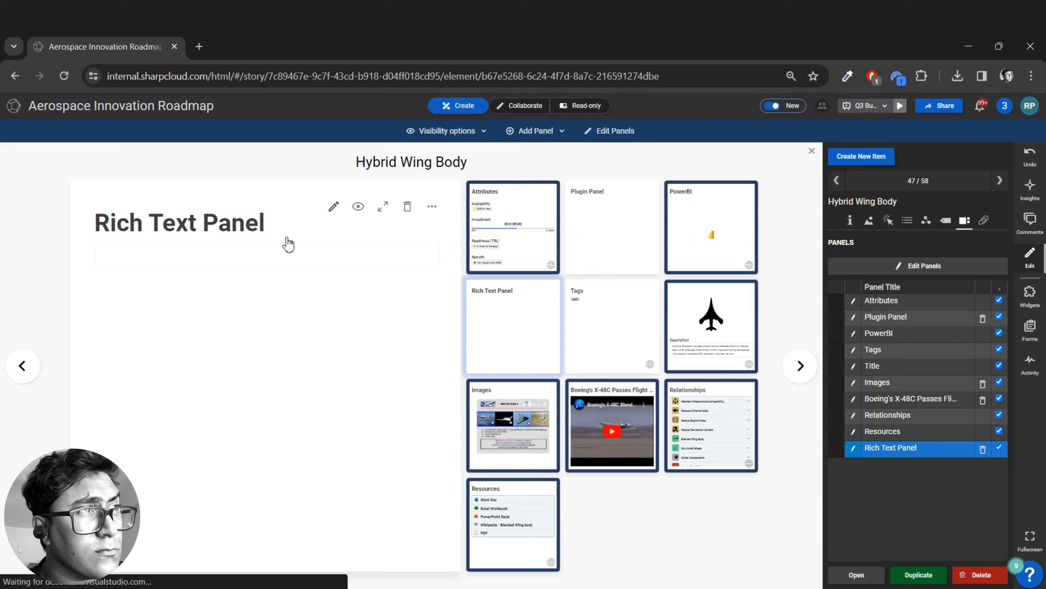
Step: Title the panel Notes with the text "This is a note." and save it
{"action": "left_click", "coordinate": [334, 206]}
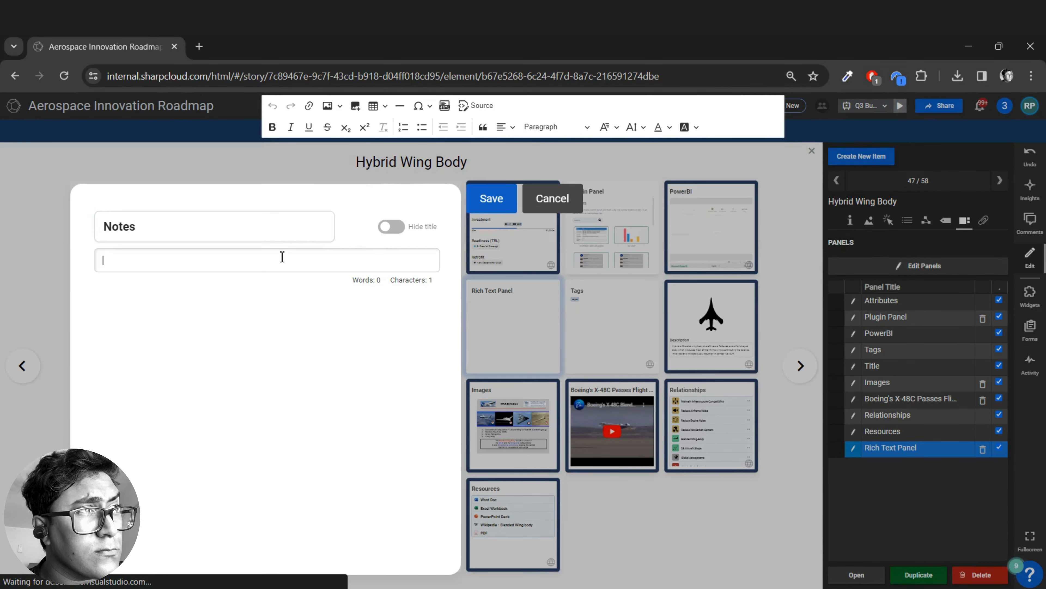
{"action": "type", "text": "This is a note."}
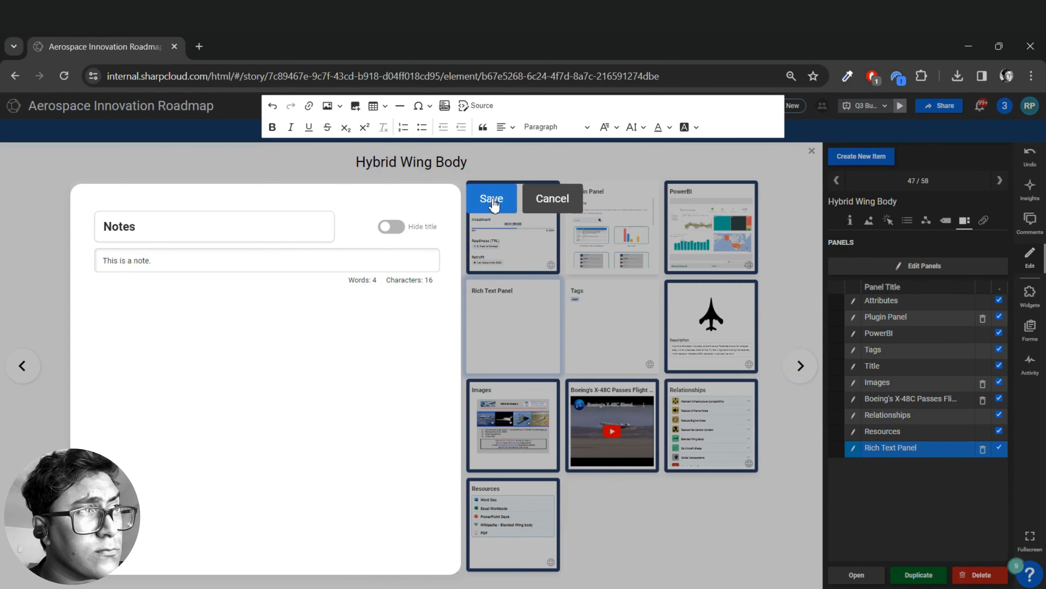
{"action": "left_click", "coordinate": [492, 199]}
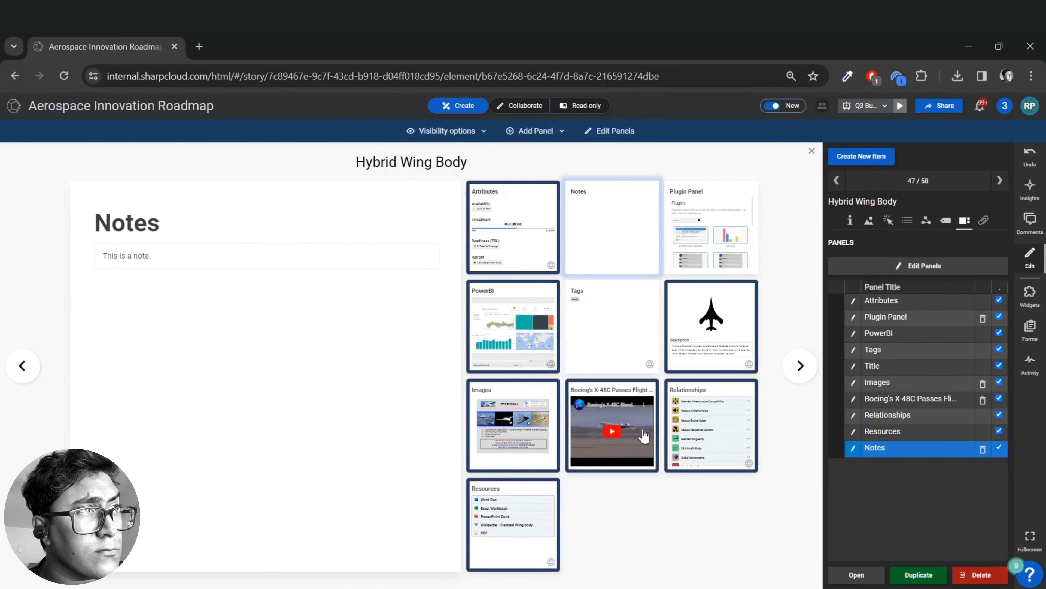
Step: Move on to the next item, ABC Aerospace
{"action": "left_click", "coordinate": [800, 366]}
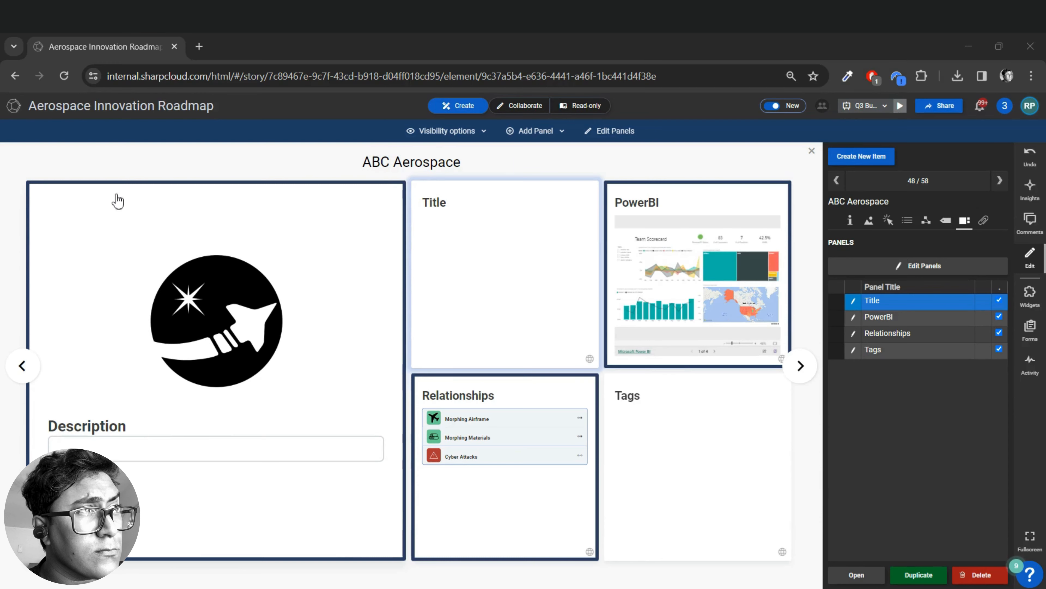
{"action": "mouse_move", "coordinate": [177, 222]}
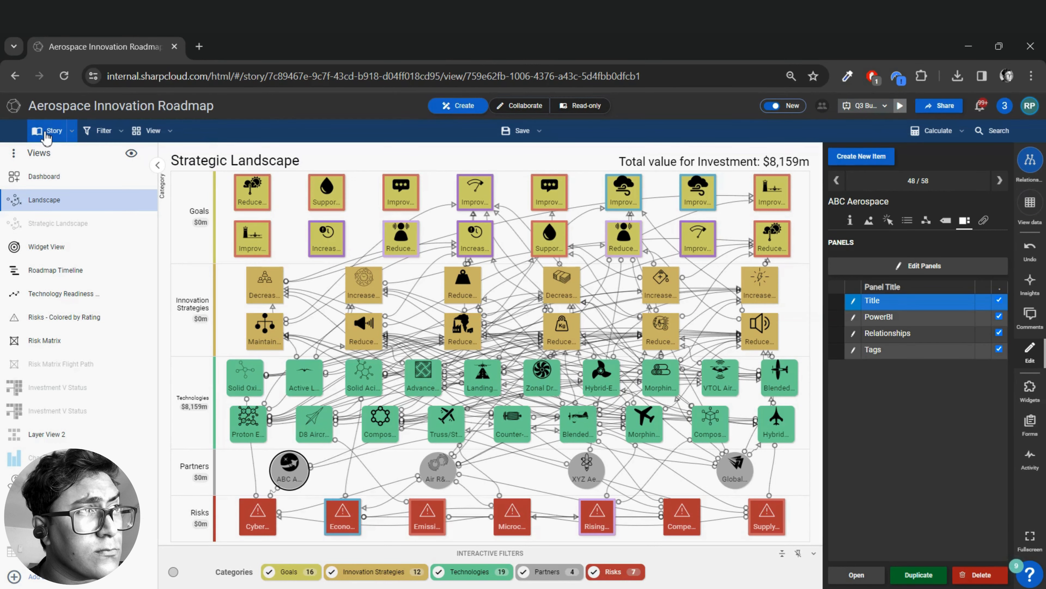
{"action": "mouse_move", "coordinate": [74, 134]}
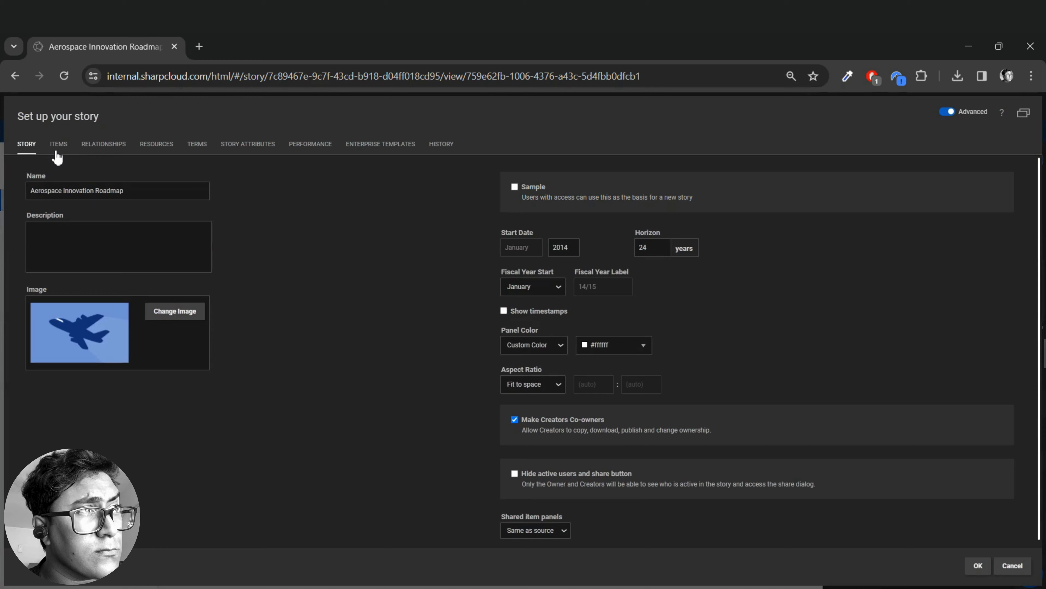
Step: Show the story's Global Panels table and the list of panel types to add
{"action": "left_click", "coordinate": [59, 144]}
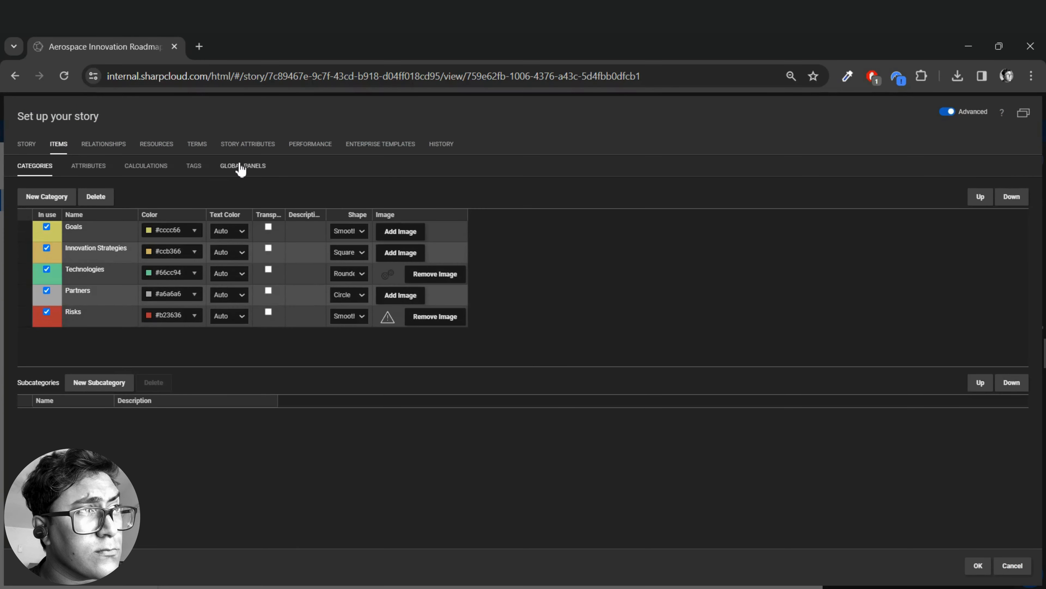
{"action": "left_click", "coordinate": [243, 166]}
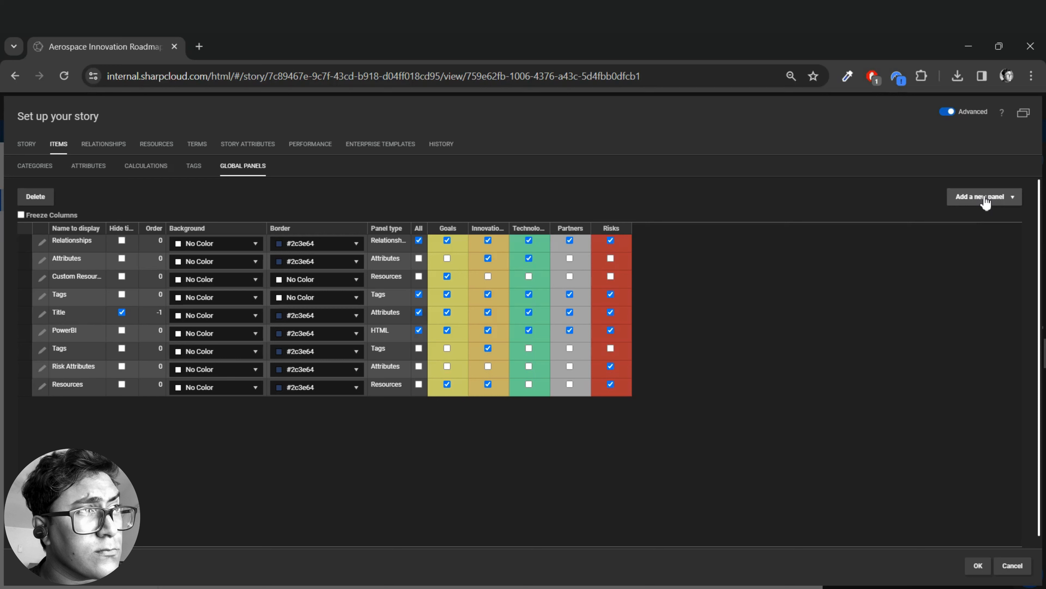
{"action": "left_click", "coordinate": [984, 197]}
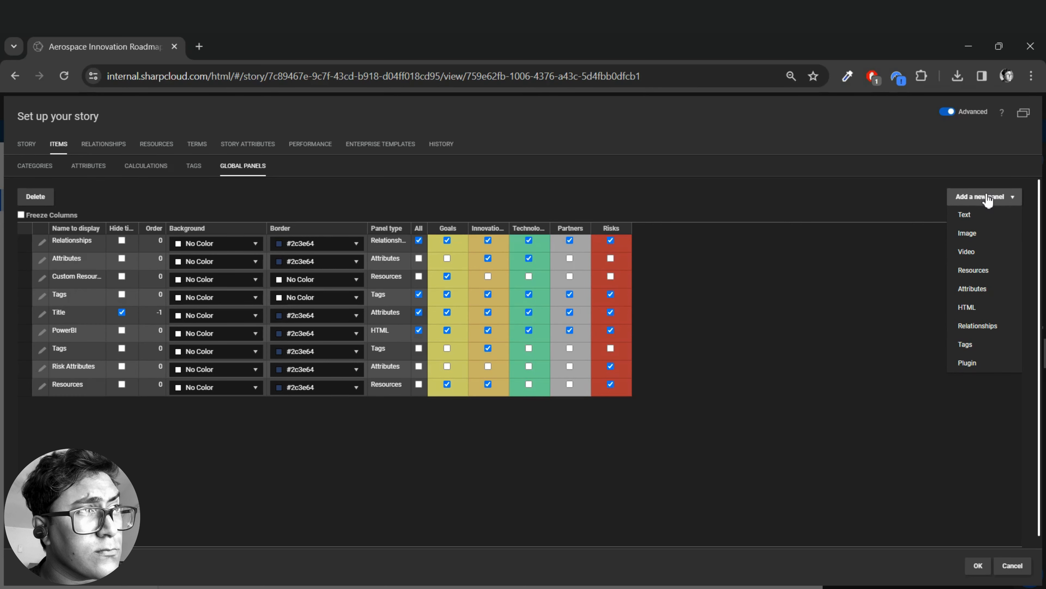
{"action": "mouse_move", "coordinate": [986, 223]}
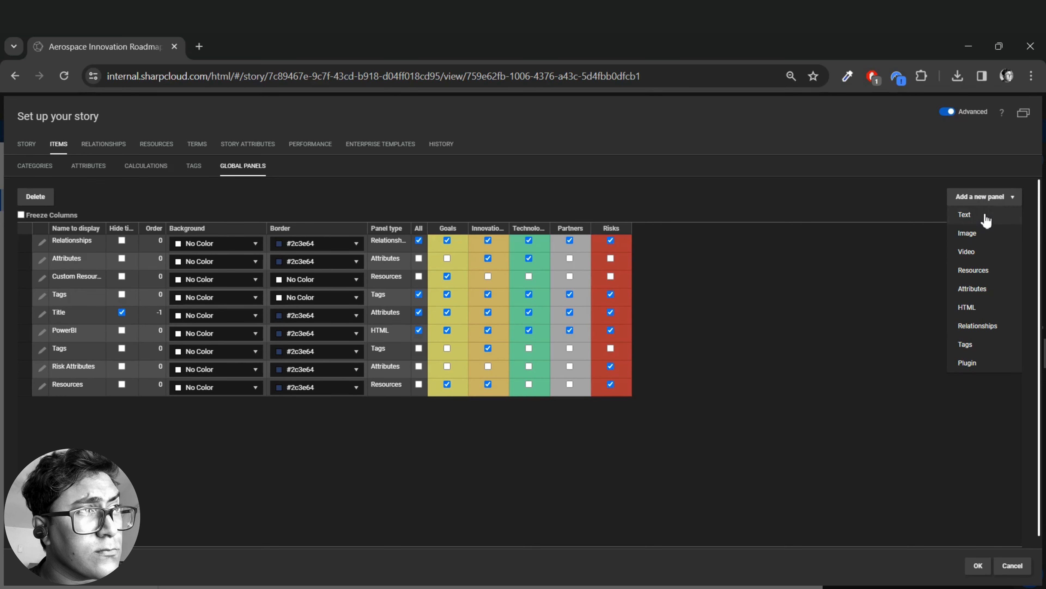
Step: Create a global text panel named Notes 2 for Goals and Technologies and close the setup
{"action": "left_click", "coordinate": [964, 215]}
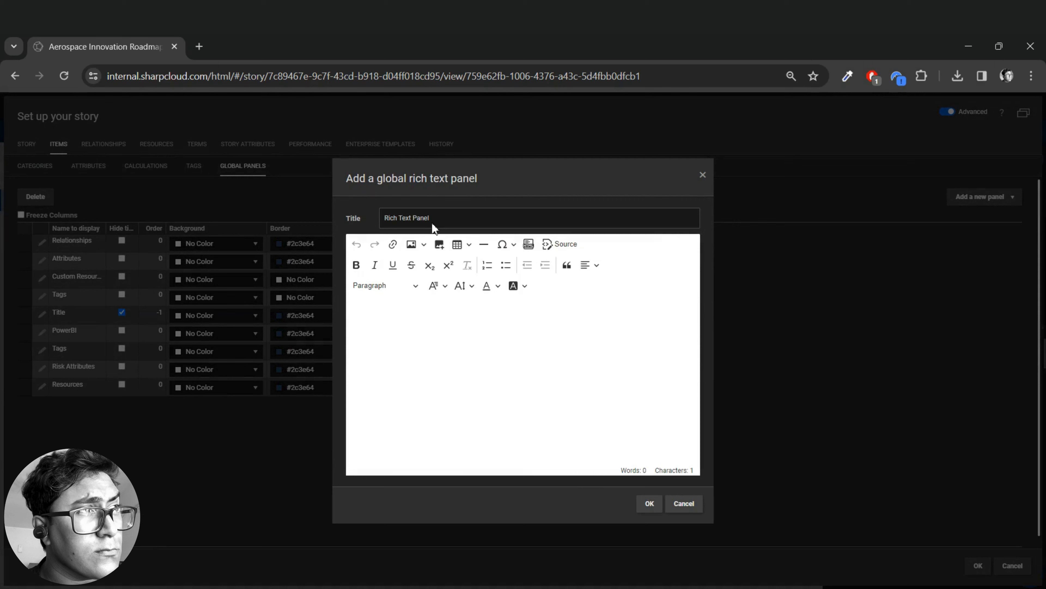
{"action": "type", "text": "Notes 2"}
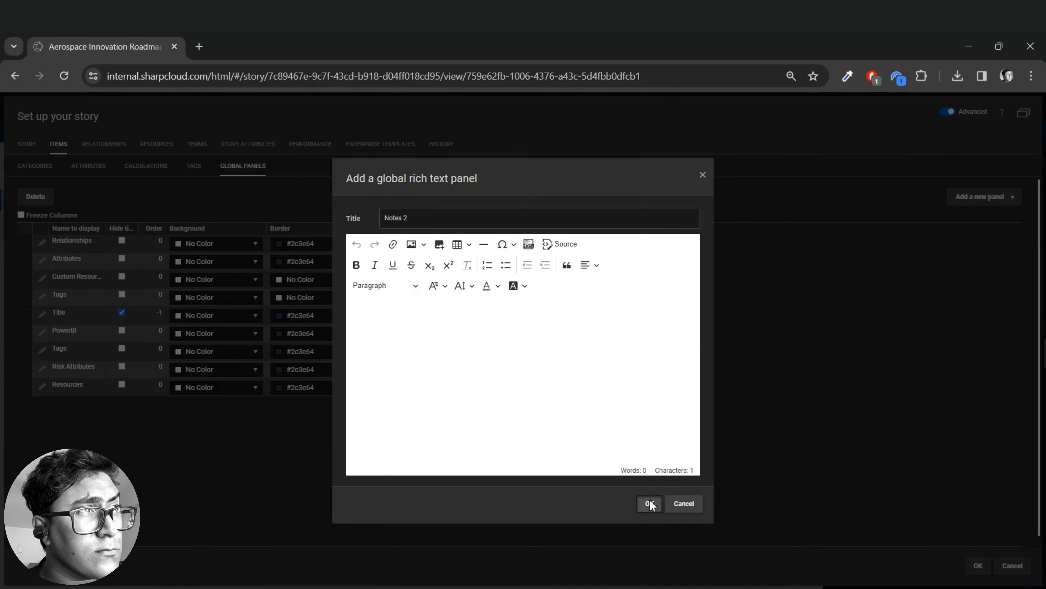
{"action": "left_click", "coordinate": [649, 503]}
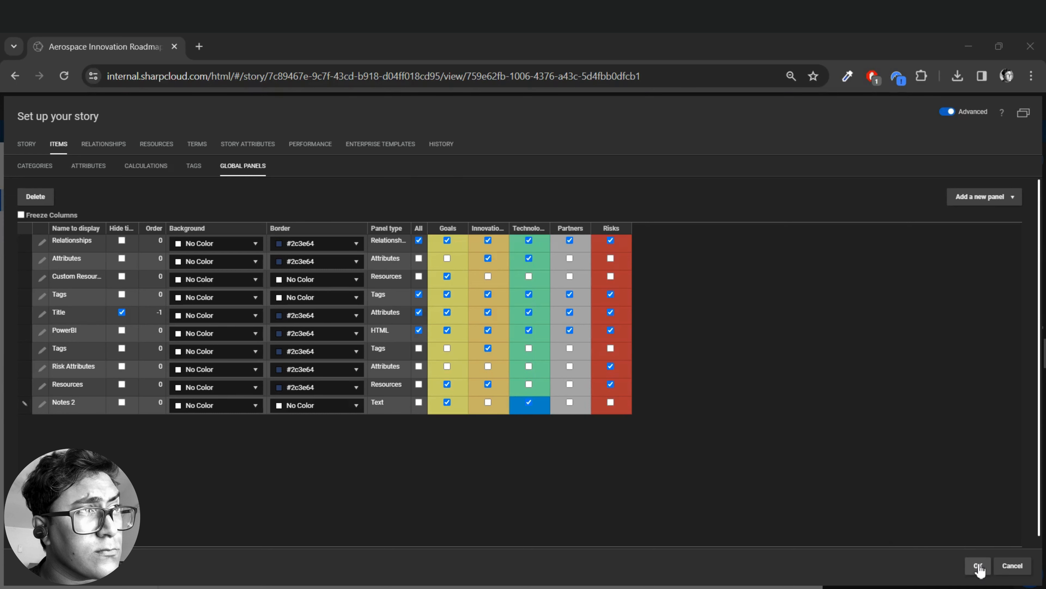
{"action": "left_click", "coordinate": [978, 566]}
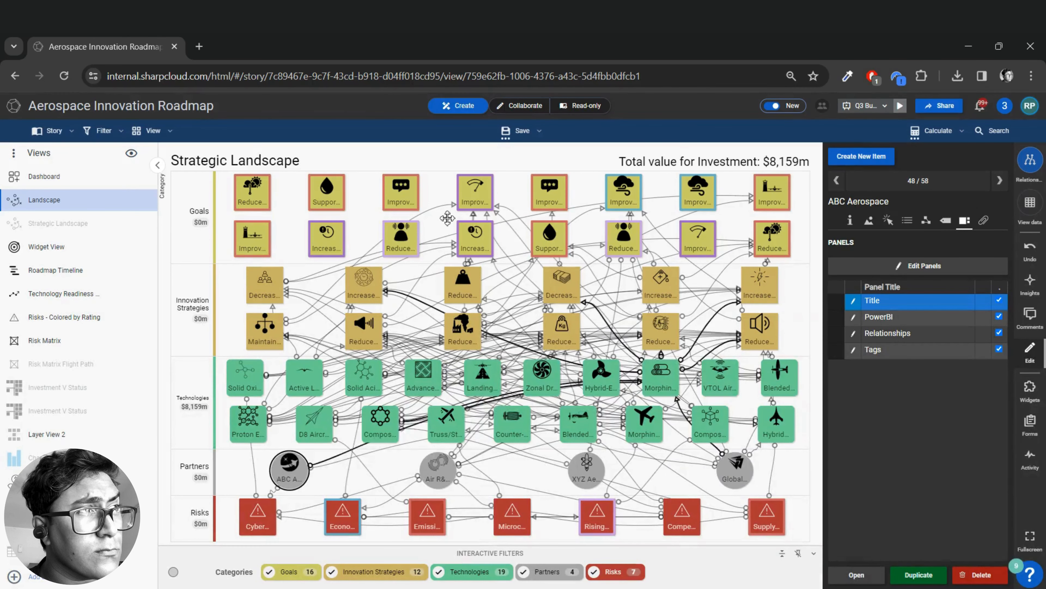
Step: Check a Goal and the Reduce Engine Weight item for Notes 2, then open Hybrid Wing Body
{"action": "left_click", "coordinate": [401, 192]}
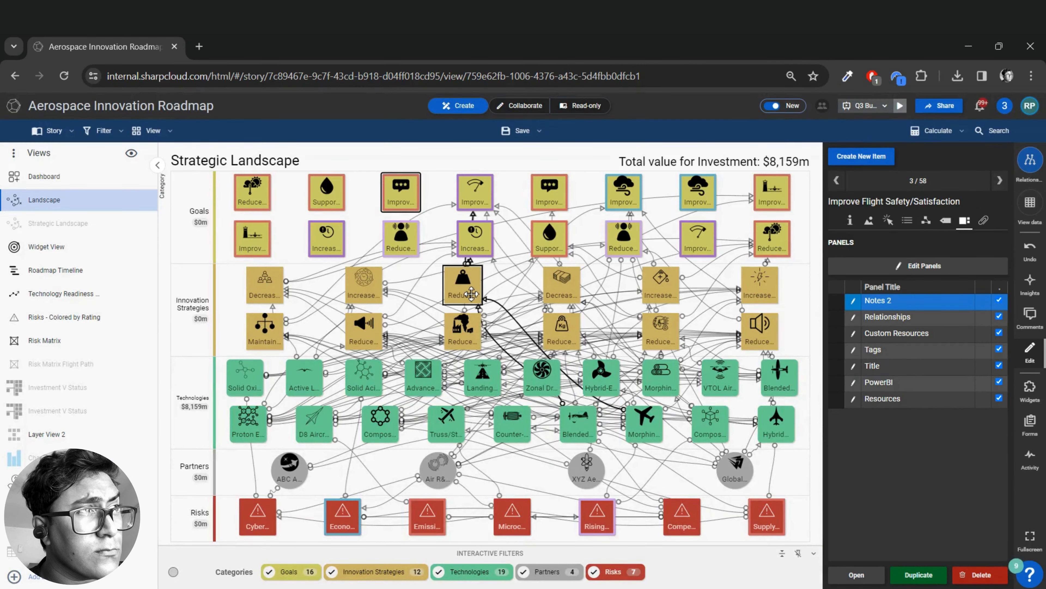
{"action": "left_click", "coordinate": [464, 288]}
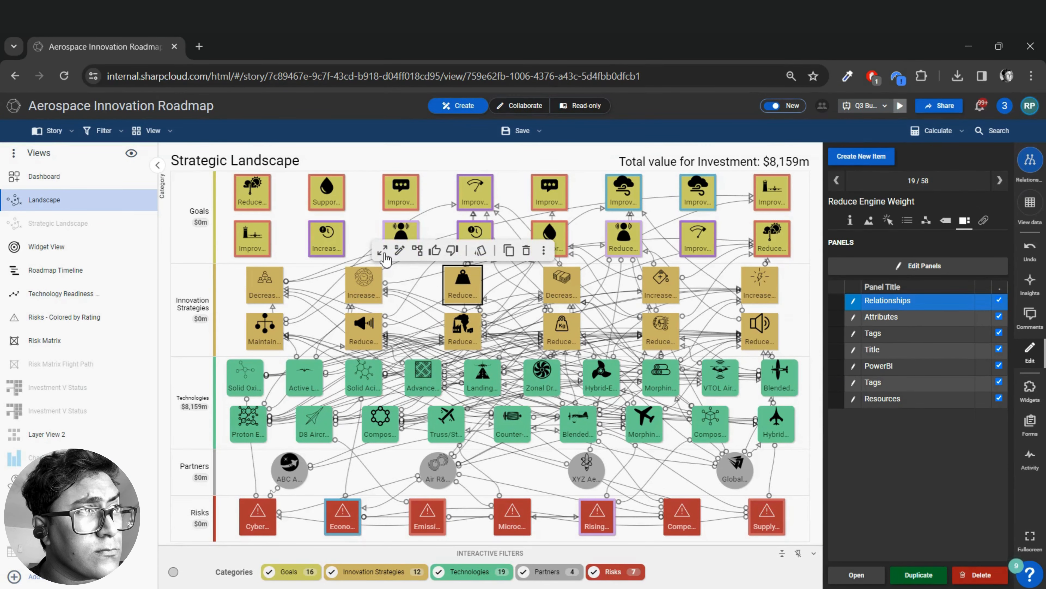
{"action": "left_click", "coordinate": [383, 250]}
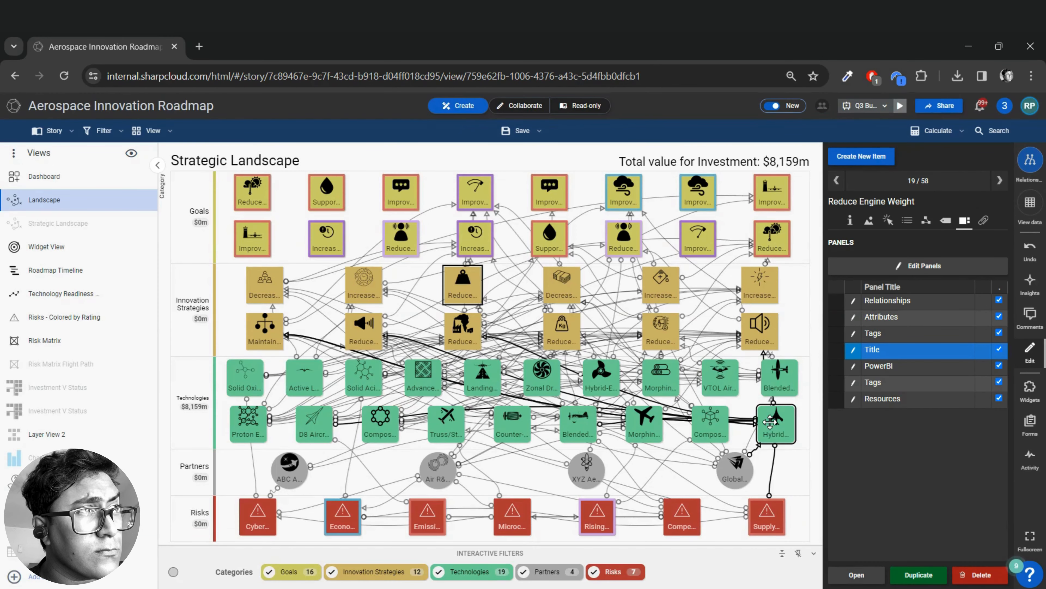
{"action": "left_click", "coordinate": [776, 424]}
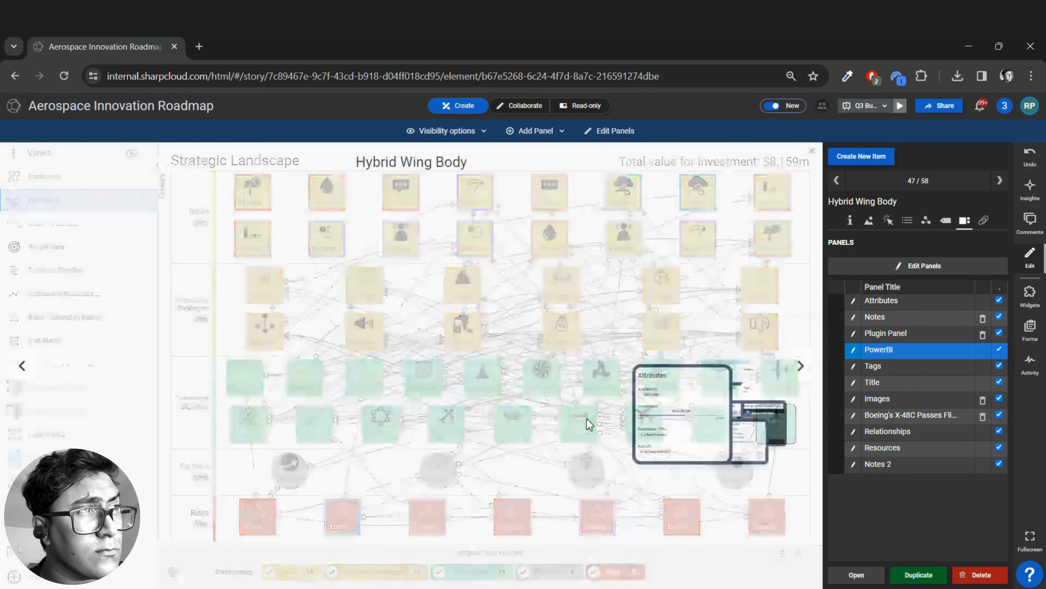
Step: Enlarge the Notes panel alongside the new empty Notes 2 panel
{"action": "left_click", "coordinate": [447, 131]}
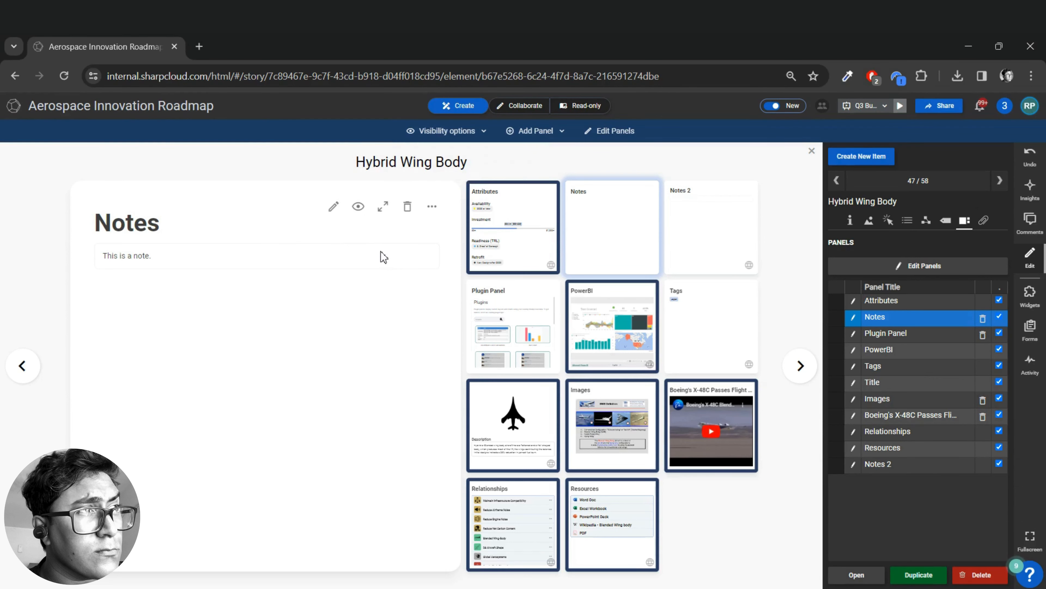
{"action": "mouse_move", "coordinate": [432, 206]}
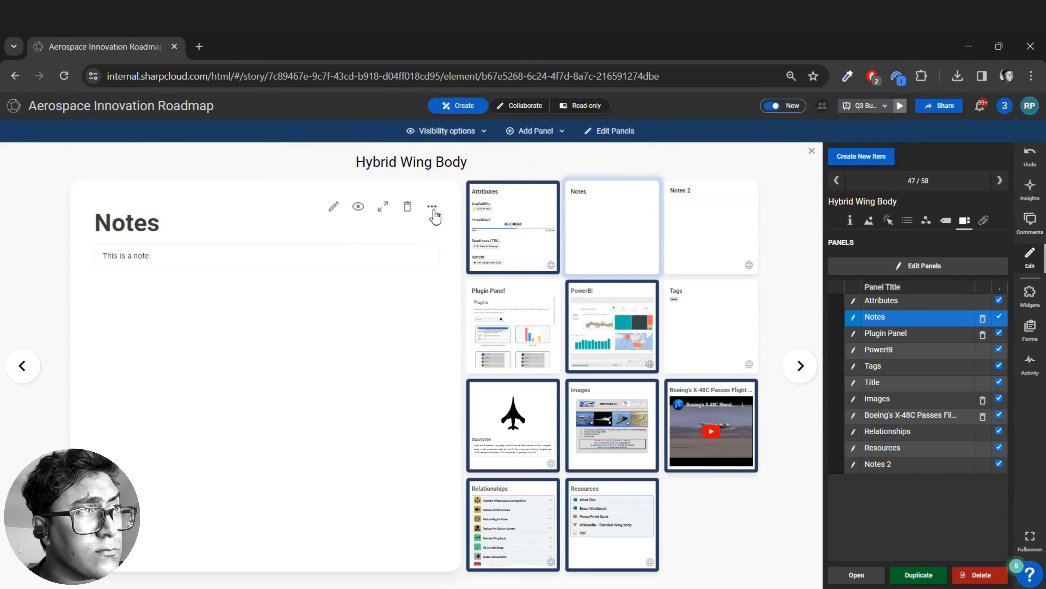
{"action": "mouse_move", "coordinate": [432, 206]}
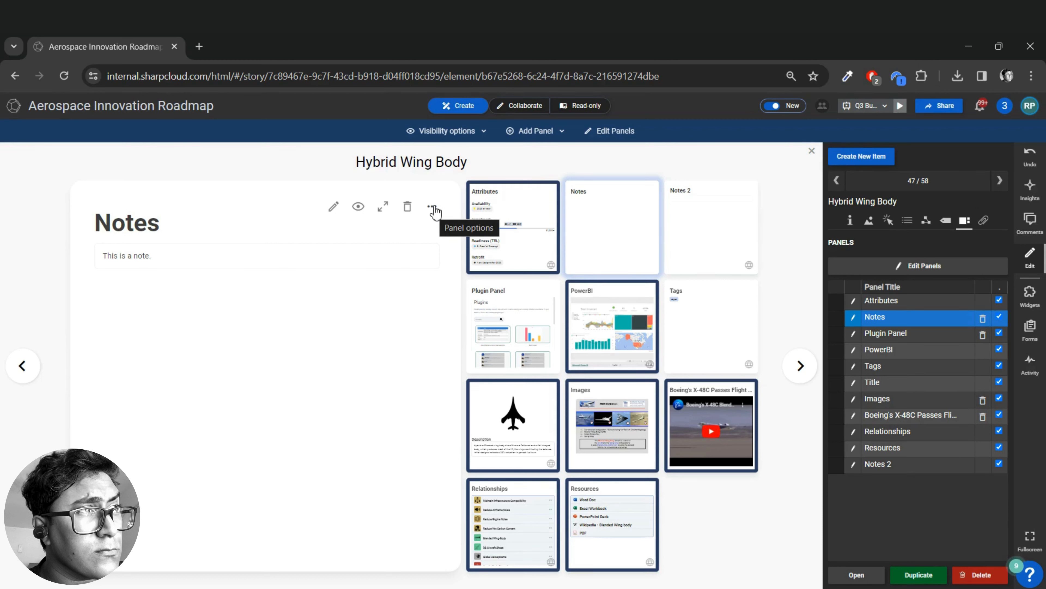
Step: Make Hybrid Wing Body's Notes panel a global panel via Panel options and confirm
{"action": "left_click", "coordinate": [431, 206]}
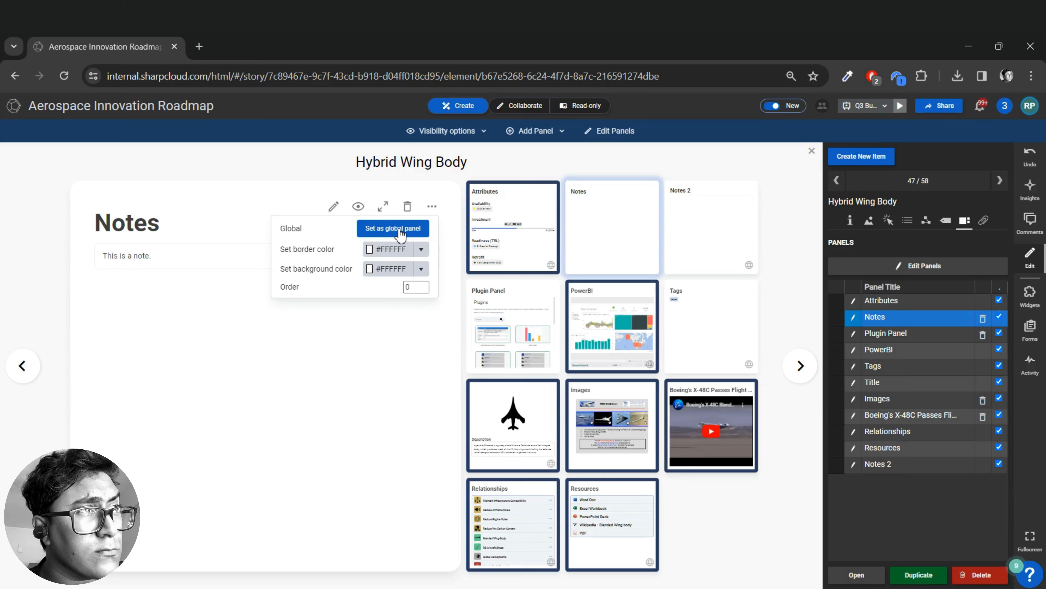
{"action": "left_click", "coordinate": [394, 228]}
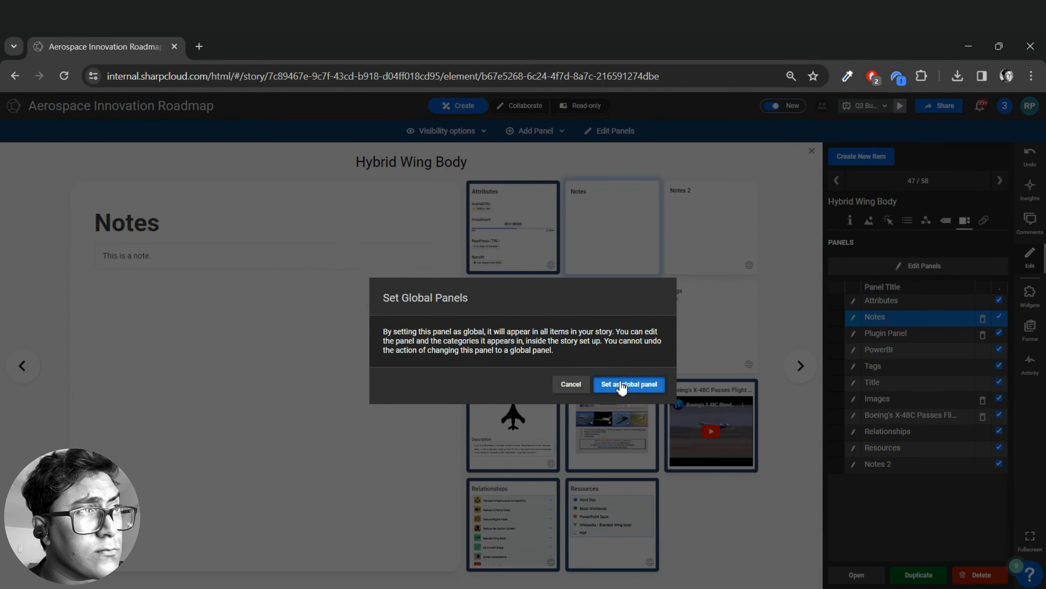
{"action": "left_click", "coordinate": [629, 384]}
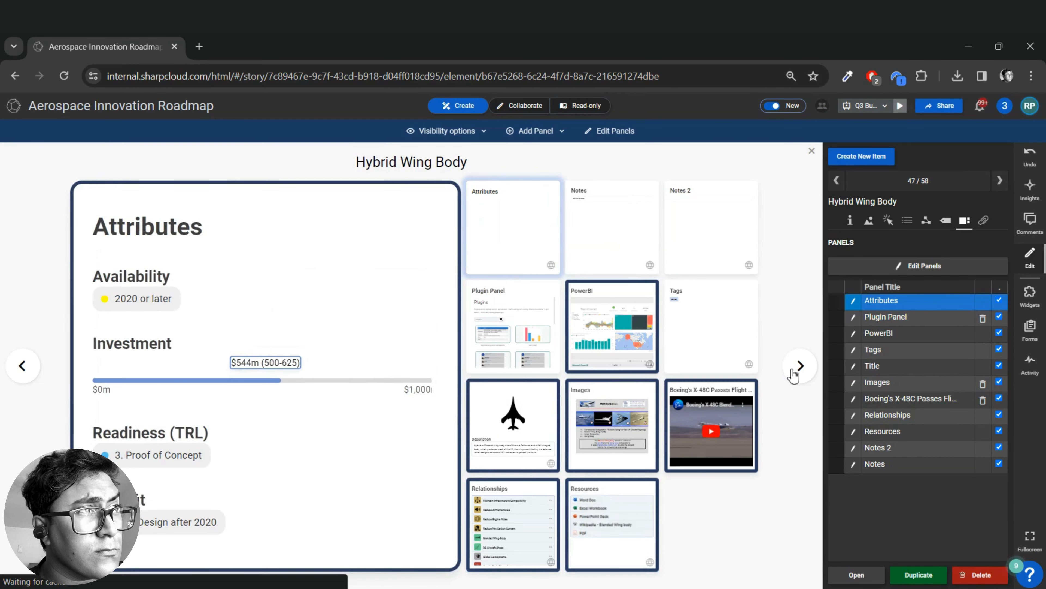
Step: Step forward past ABC Aerospace to the Air R&D Corp item to check its panels
{"action": "left_click", "coordinate": [799, 366]}
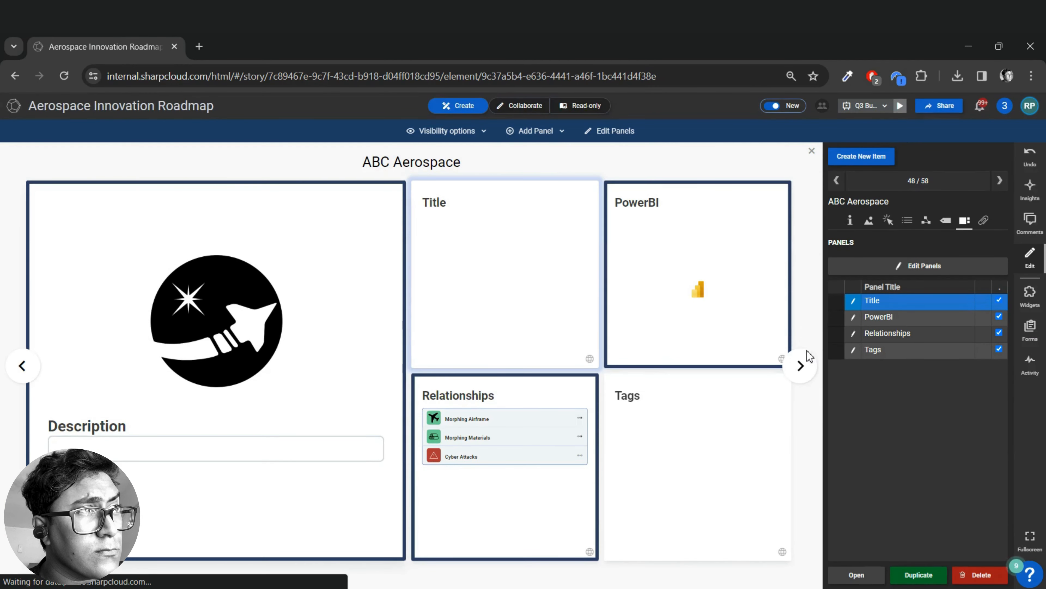
{"action": "left_click", "coordinate": [802, 366]}
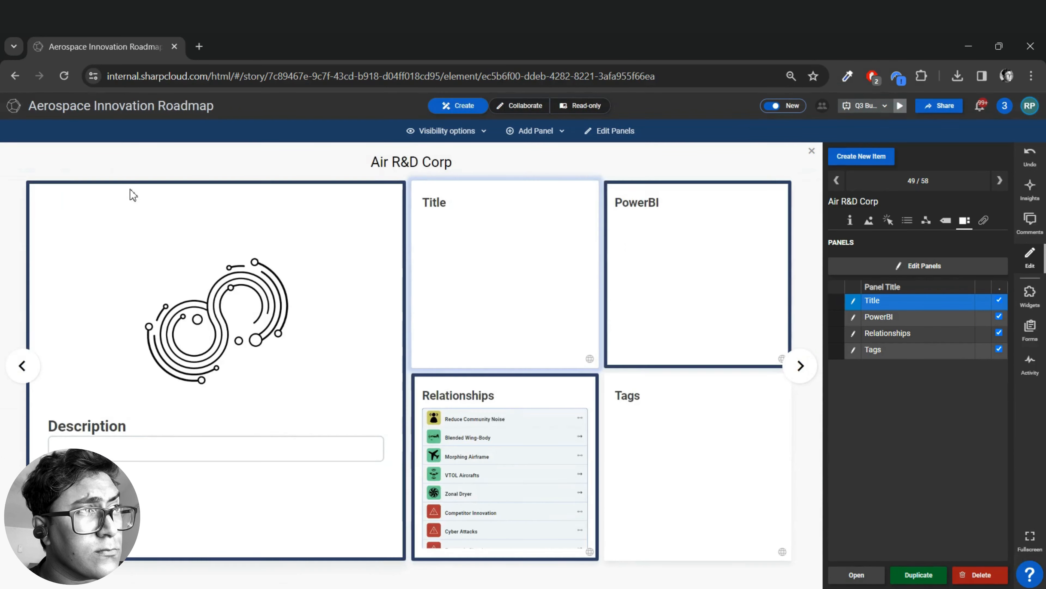